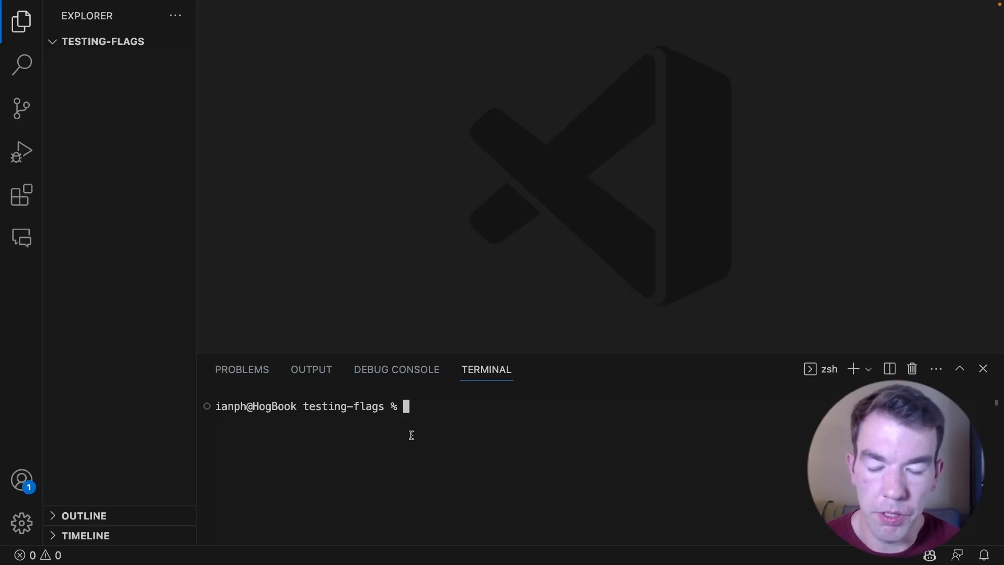
Run npx create-react-app flag-test in the integrated terminal
text(n)
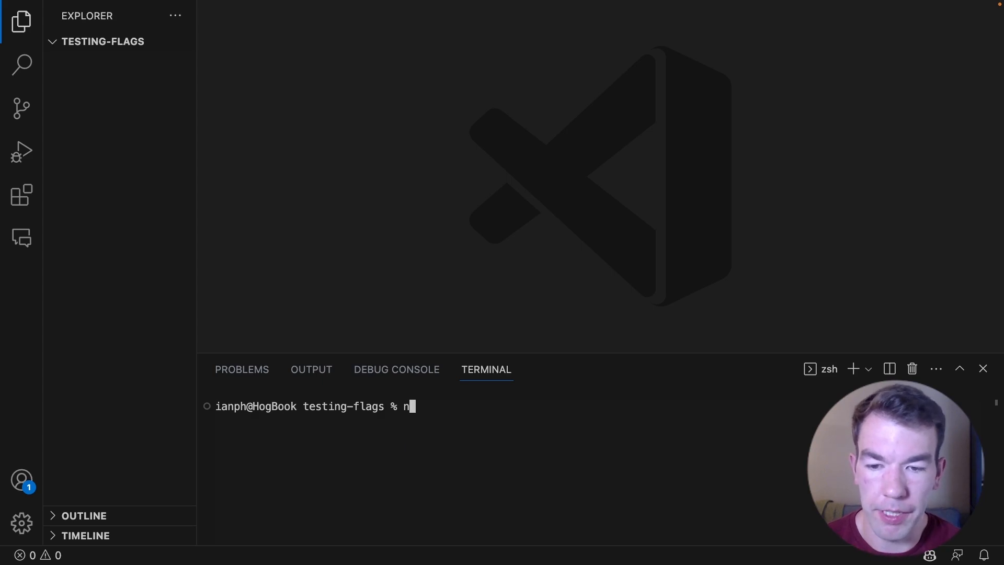
text(px create-)
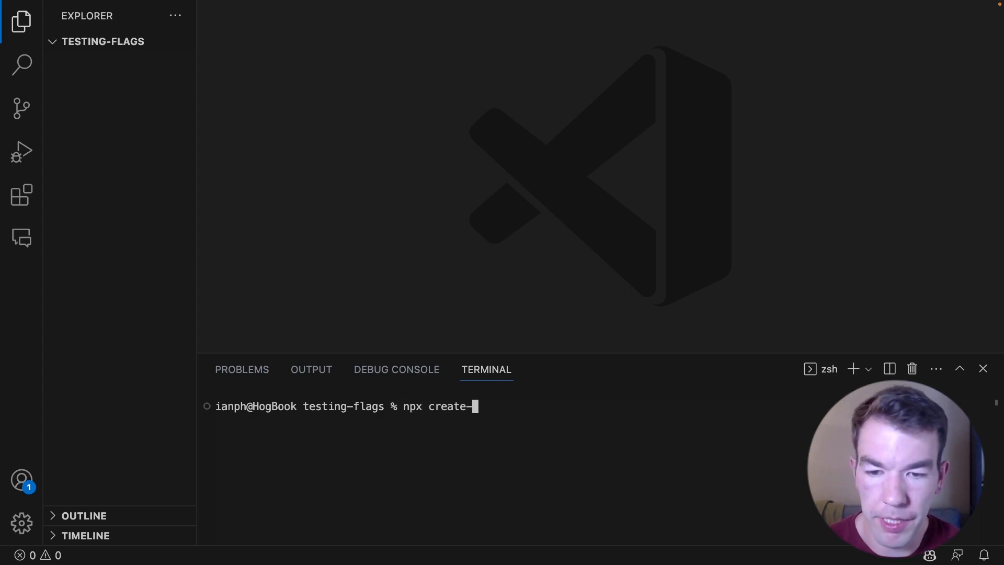
text(react-app)
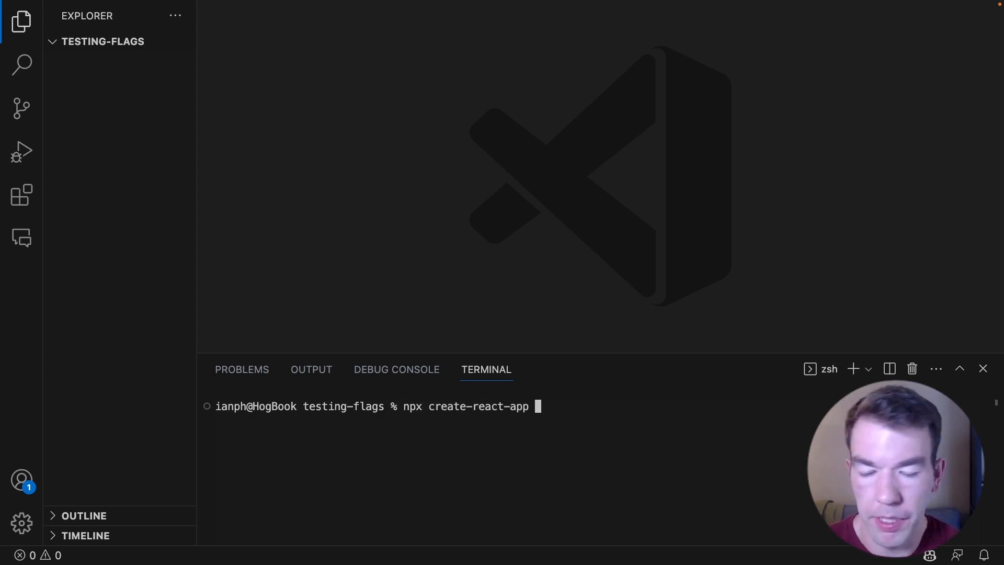
text(flag-te)
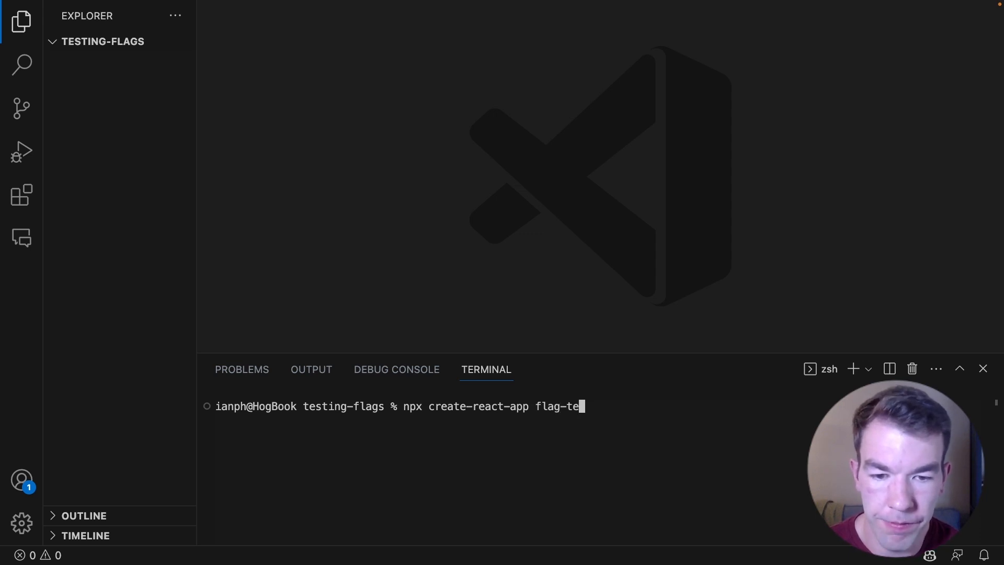
key(Return)
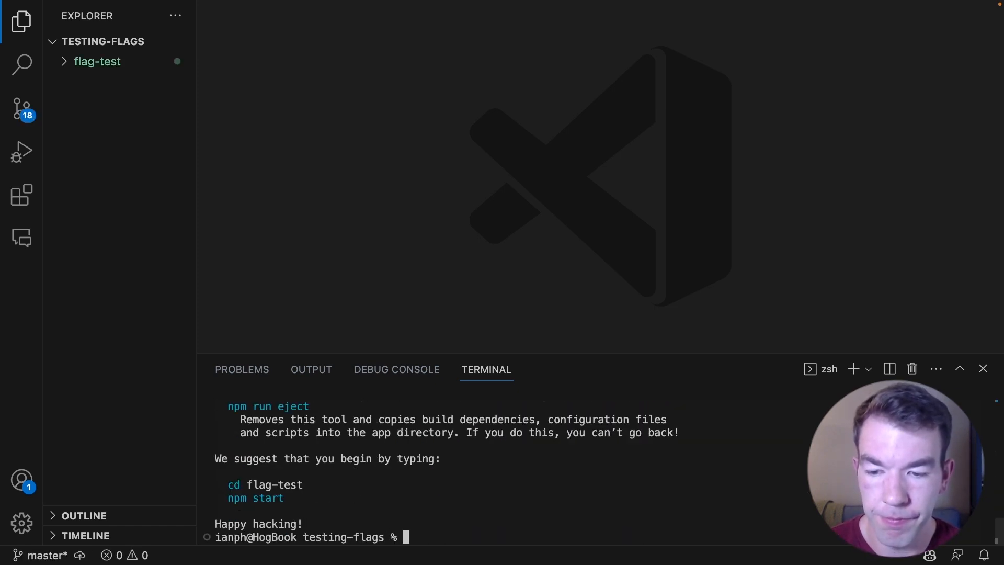
Enter the flag-test folder, expand flag-test and src in Explorer, and run npm test
text(cd npm)
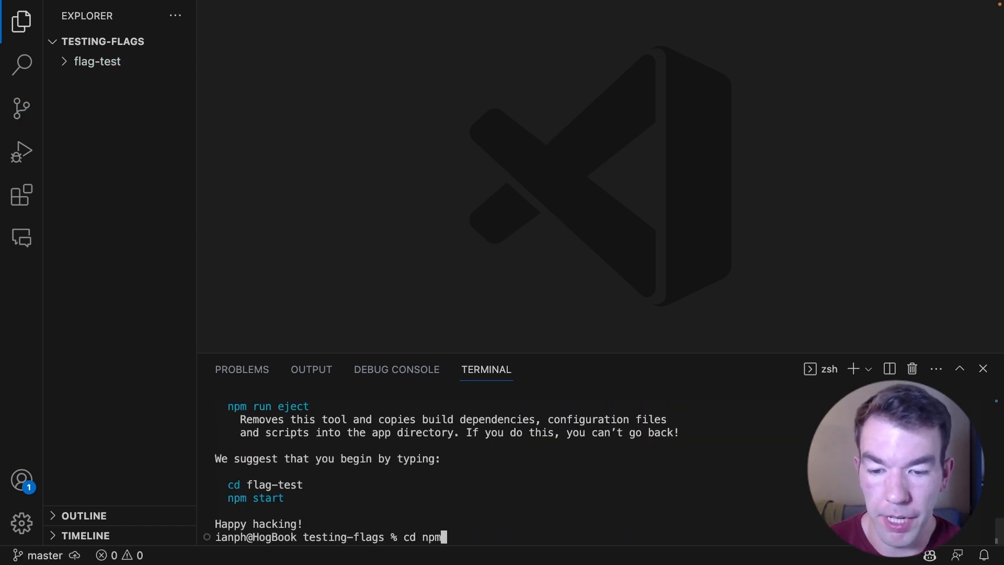
key(Backspace)
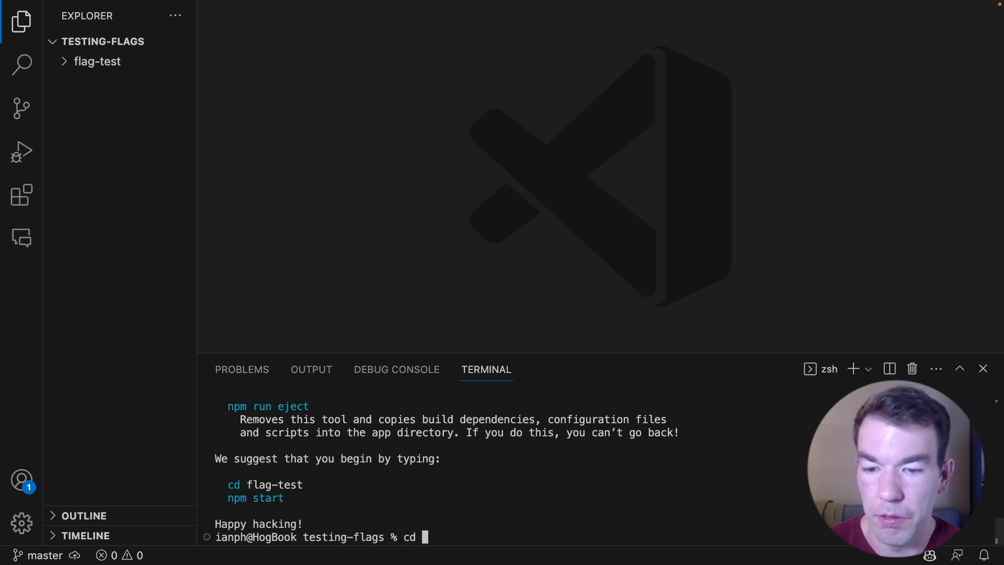
key(Return)
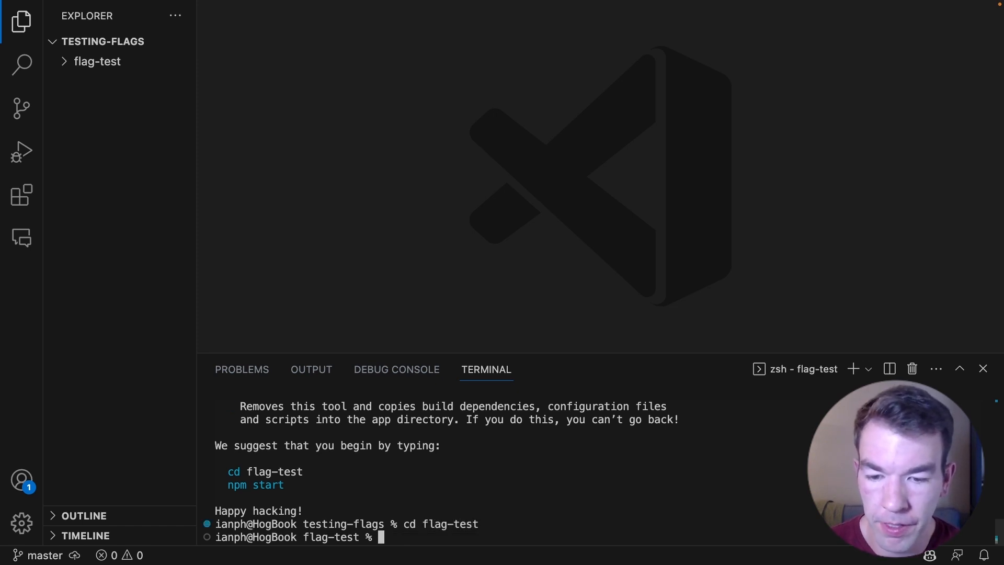
click(98, 60)
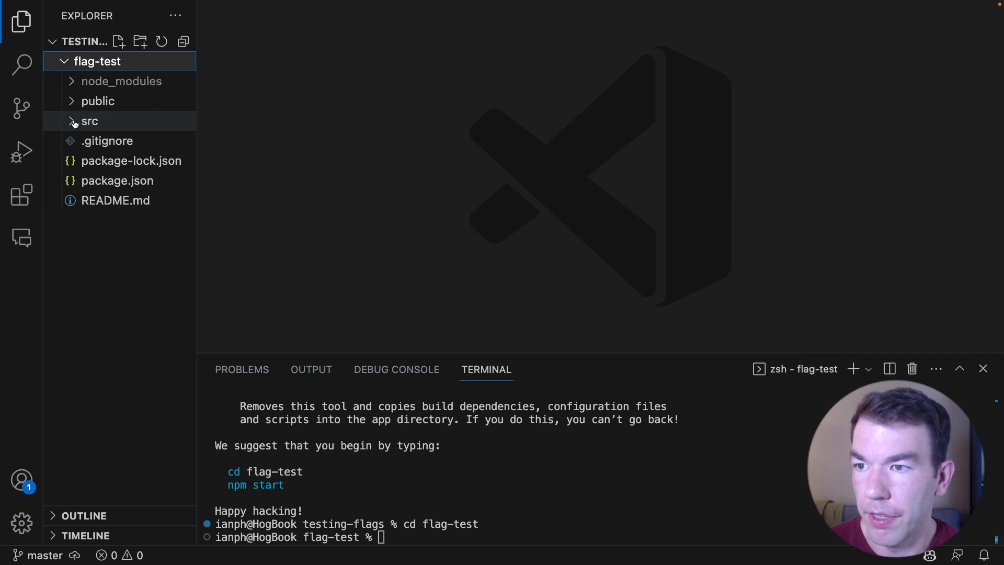
click(90, 122)
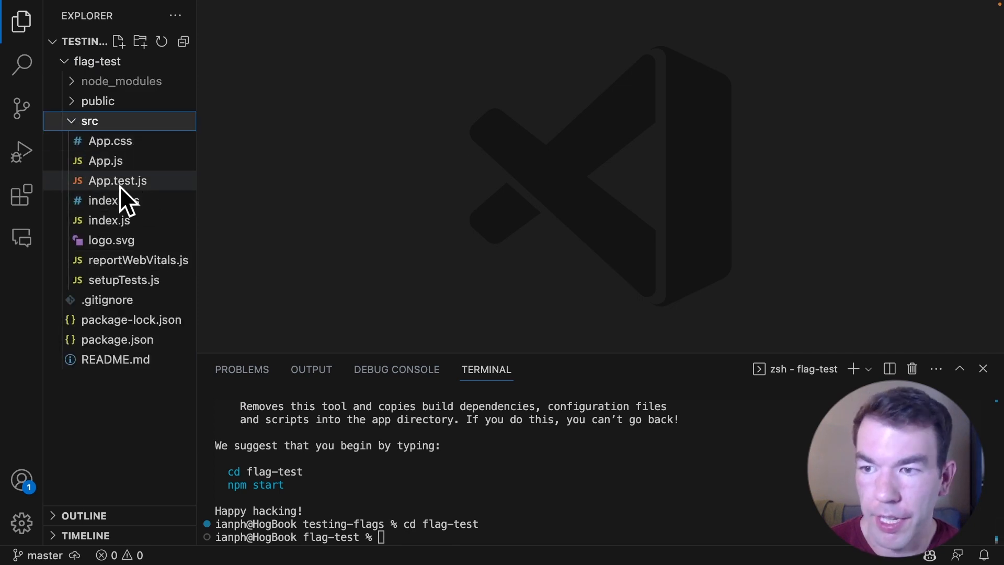
text(npm)
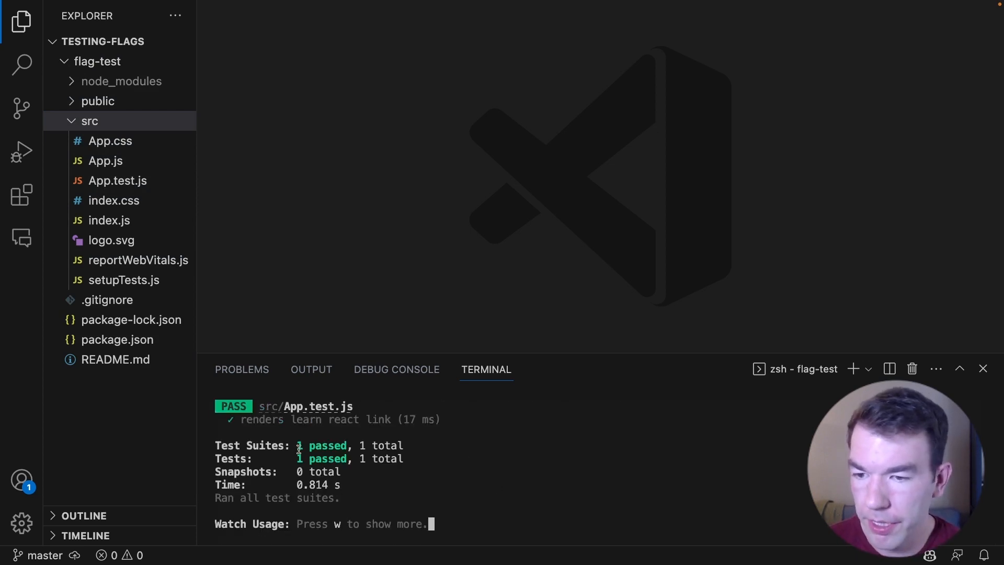
mouse_move(584, 315)
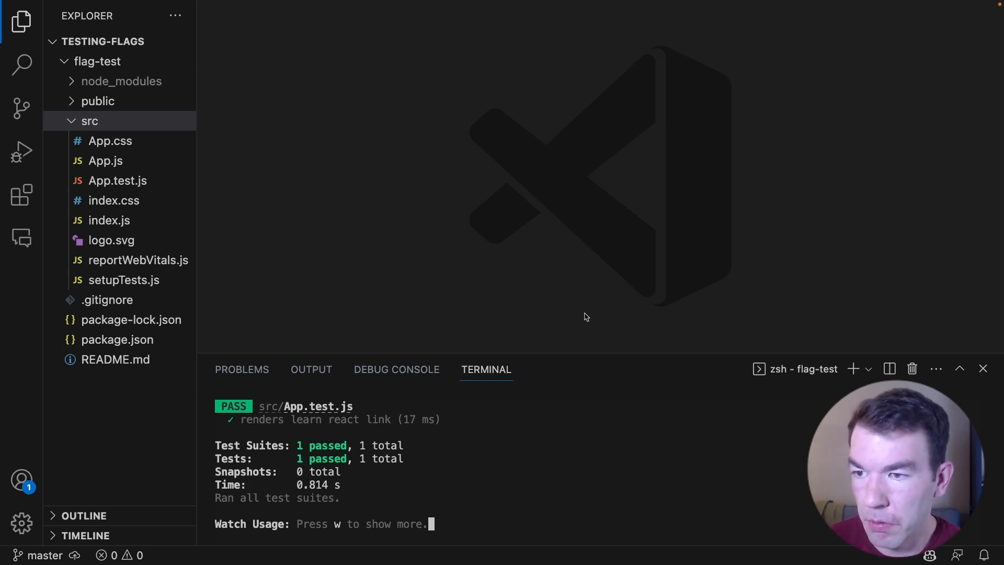
mouse_move(215, 205)
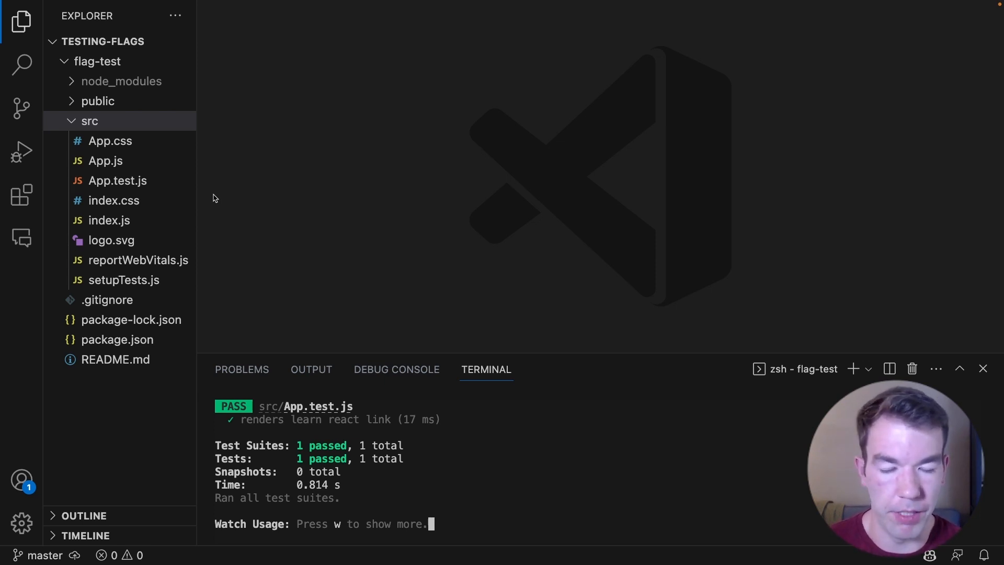
Quit the Jest watcher and install posthog-js with npm i posthog-js
key(q)
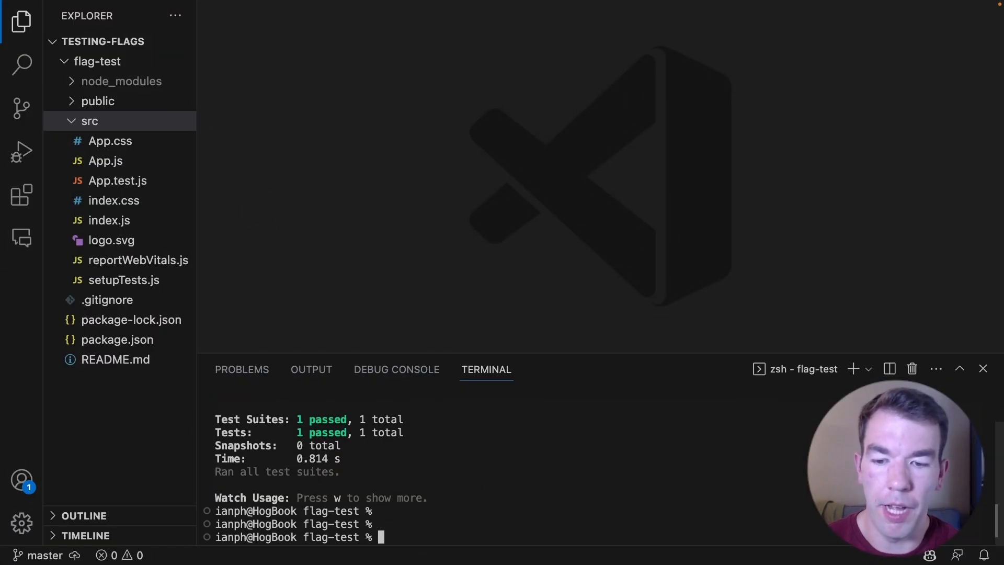
text(npm)
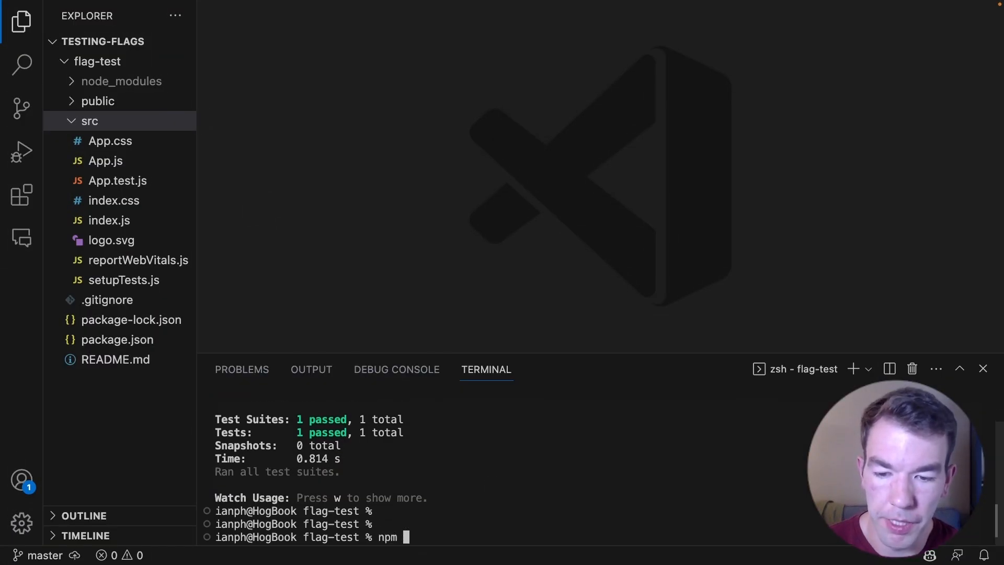
text(i posth)
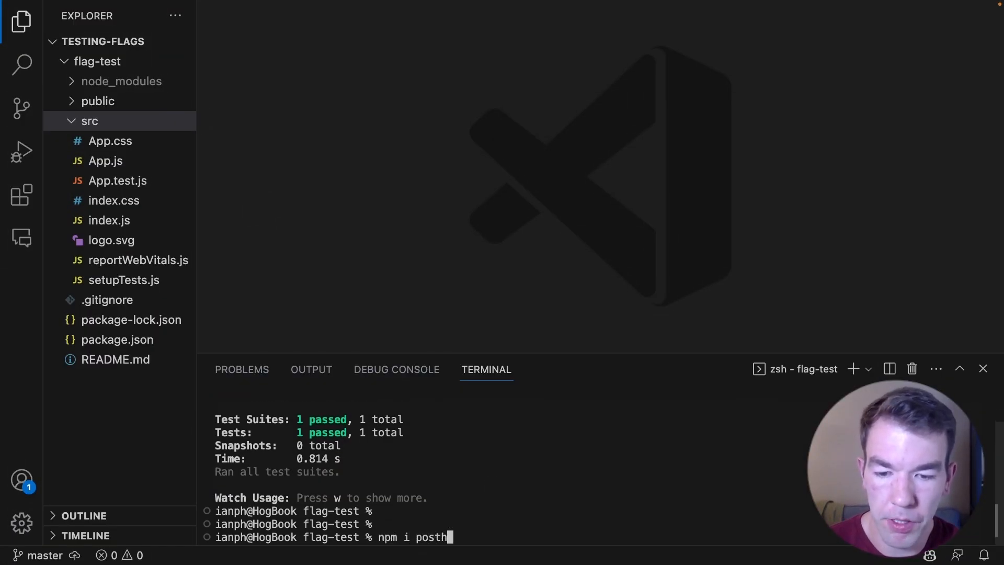
key(Return)
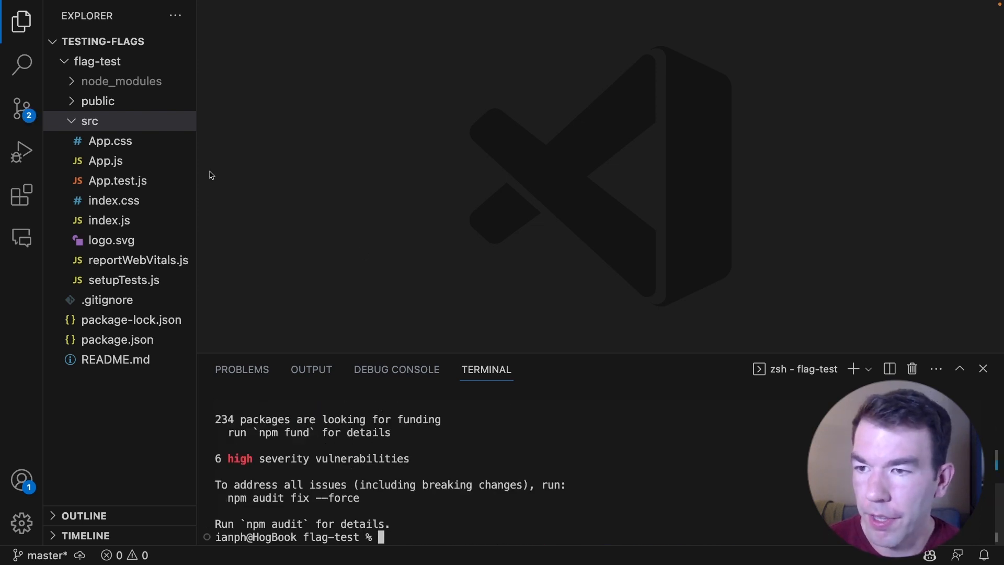
click(109, 221)
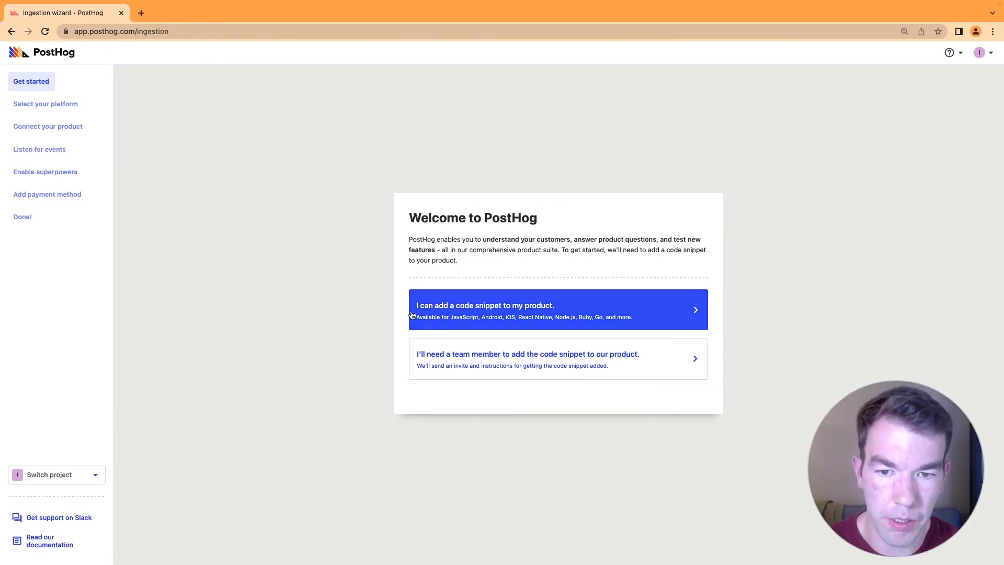
Choose 'I can add a code snippet' and copy the Configure & initialize posthog-js snippet
click(556, 310)
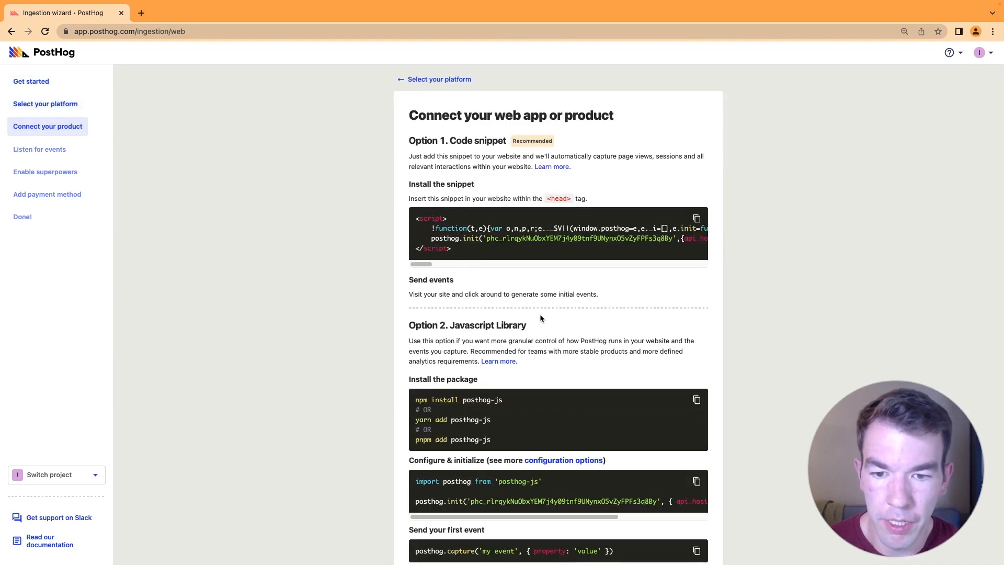
scroll(down, 3)
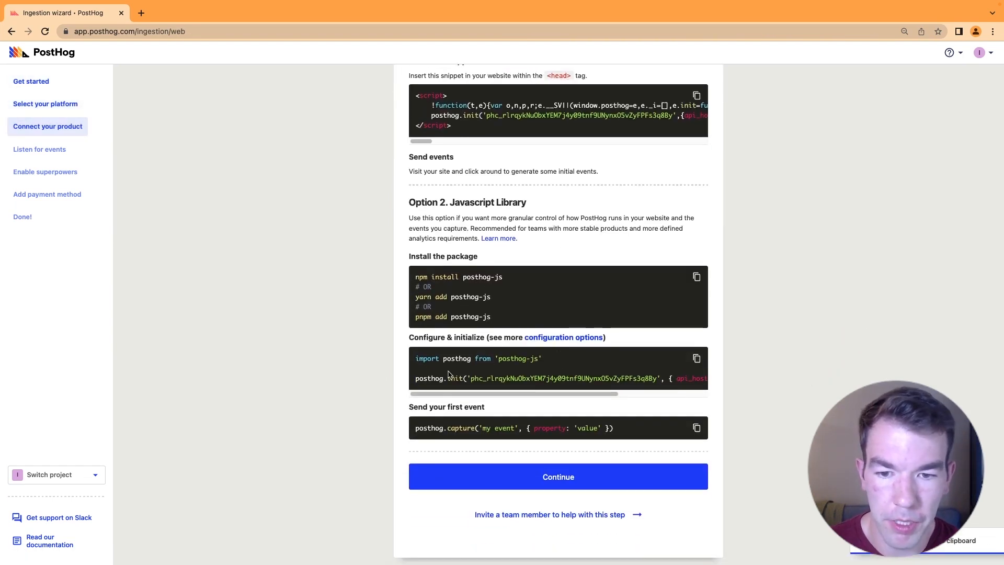
click(696, 357)
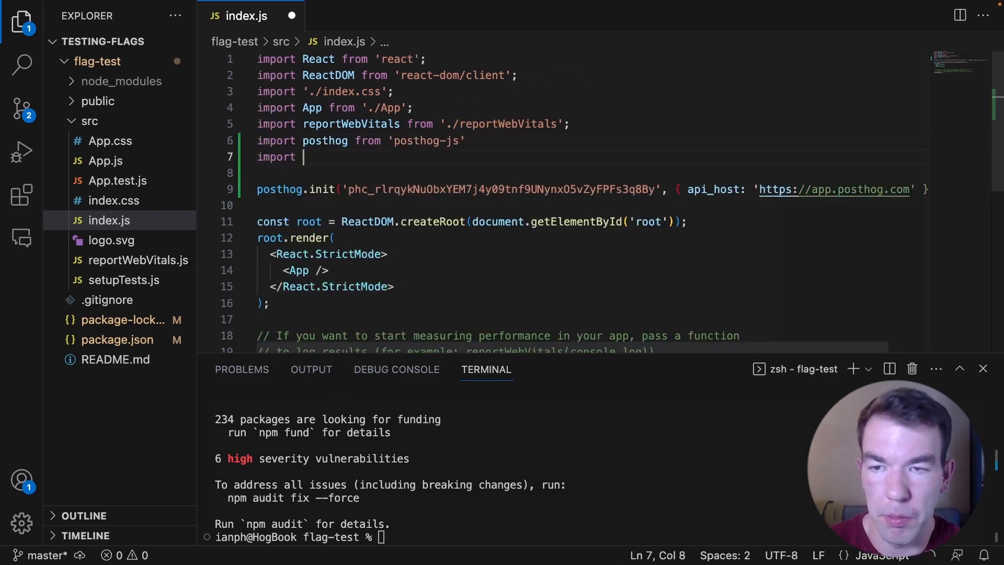
Import PostHogProvider from 'posthog-js/react' in index.js after the pasted posthog init
text({ PostHogProvider)
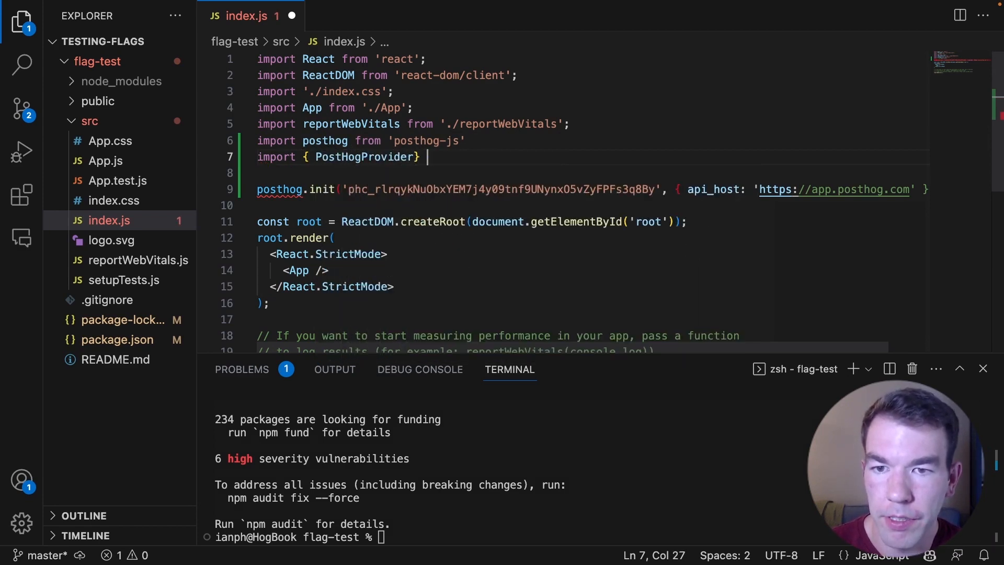
text(from)
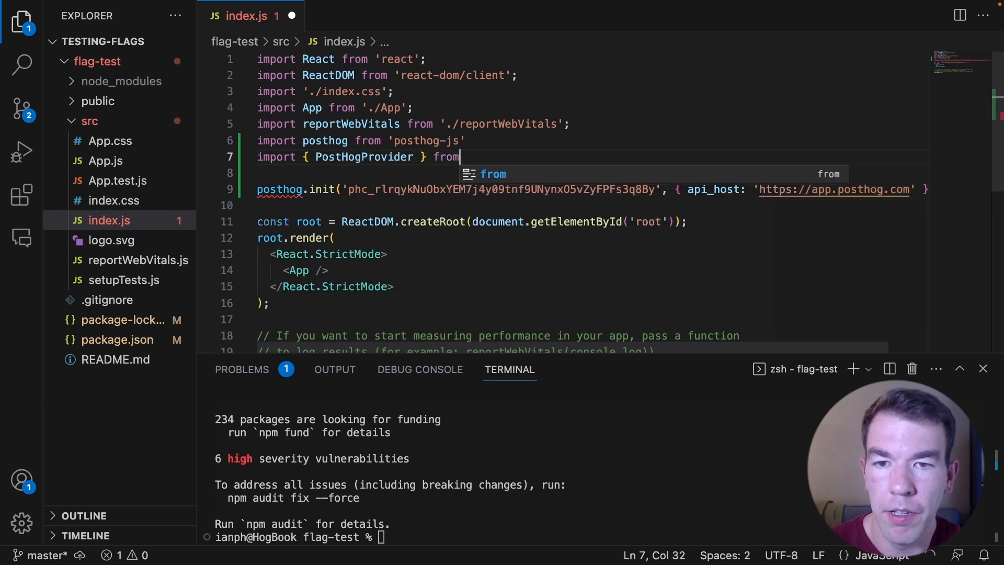
text('posthog-js/react)
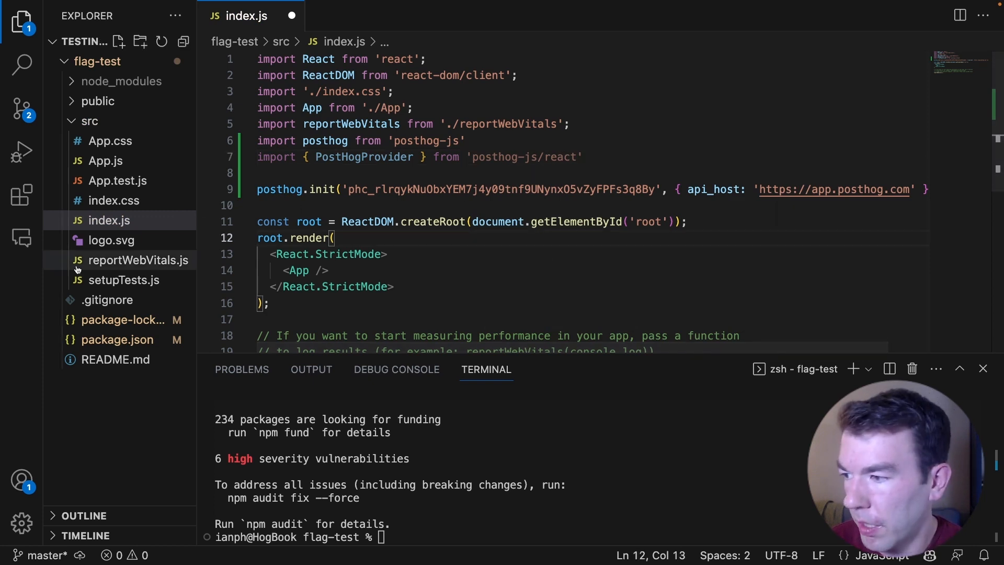
Wrap <App /> in <PostHogProvider client={posthog}> inside the render block and save
double_click(279, 189)
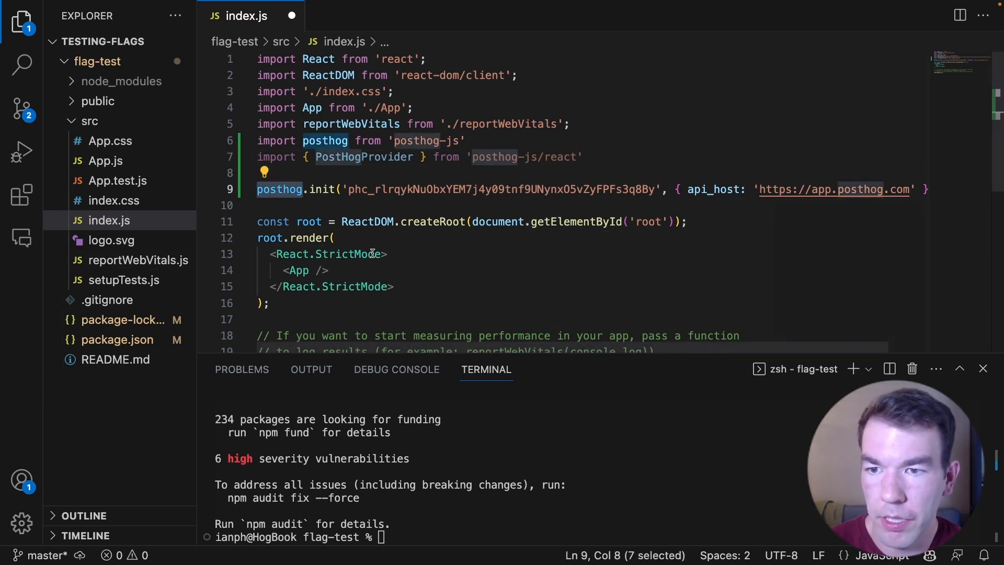
click(387, 253)
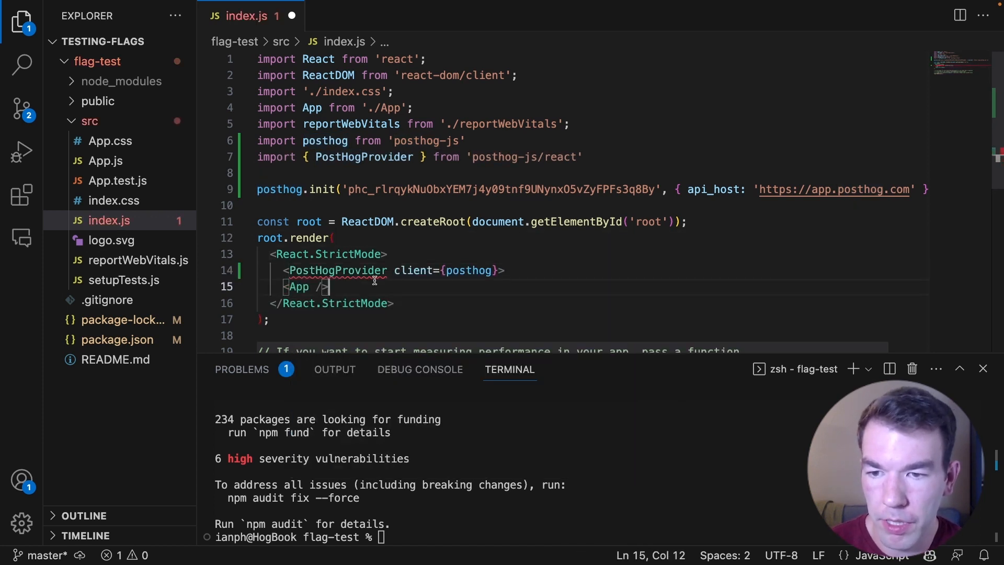
text(</PostHogProvider>)
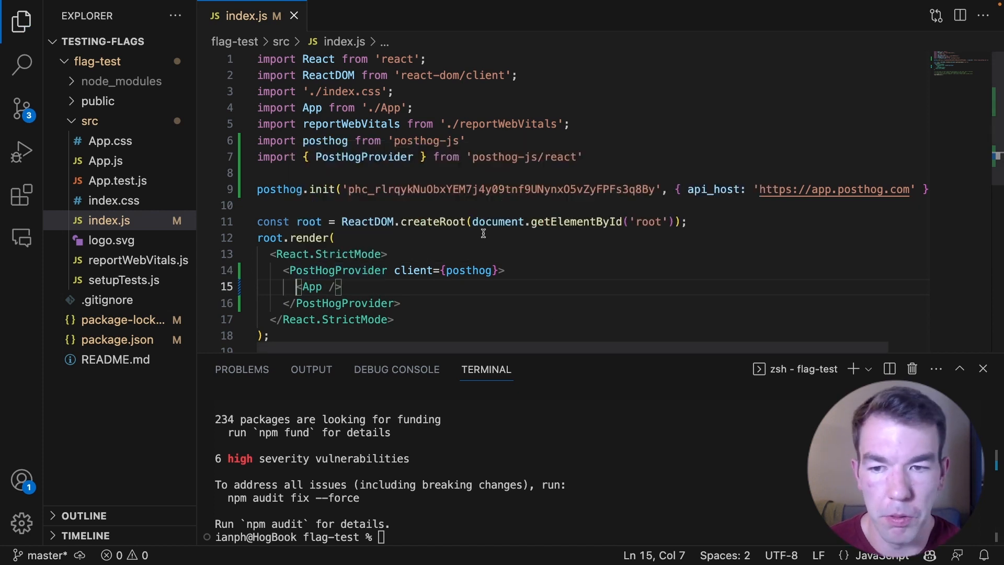
mouse_move(318, 412)
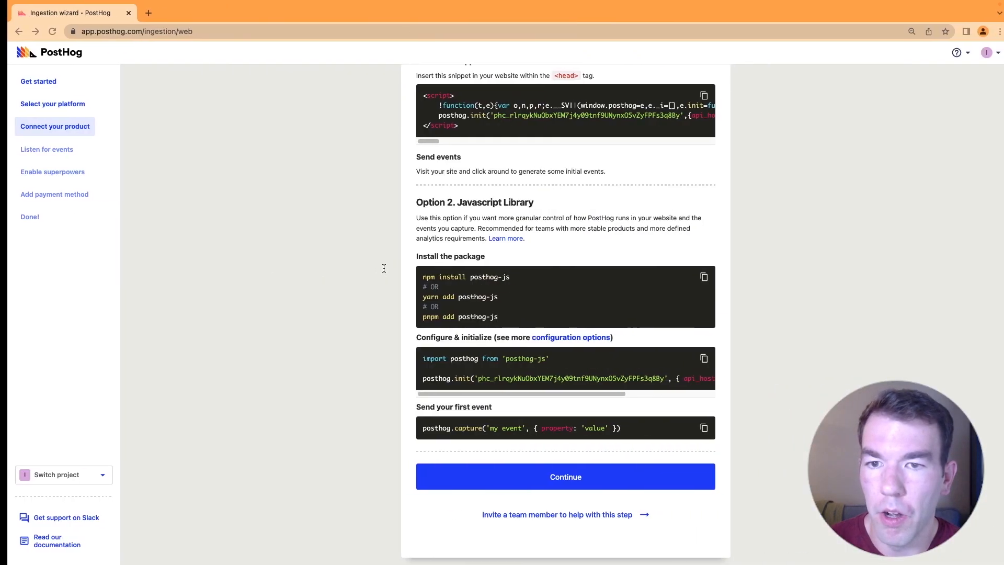
Continue past the connect step, skip event verification, and continue past billing plans
click(565, 477)
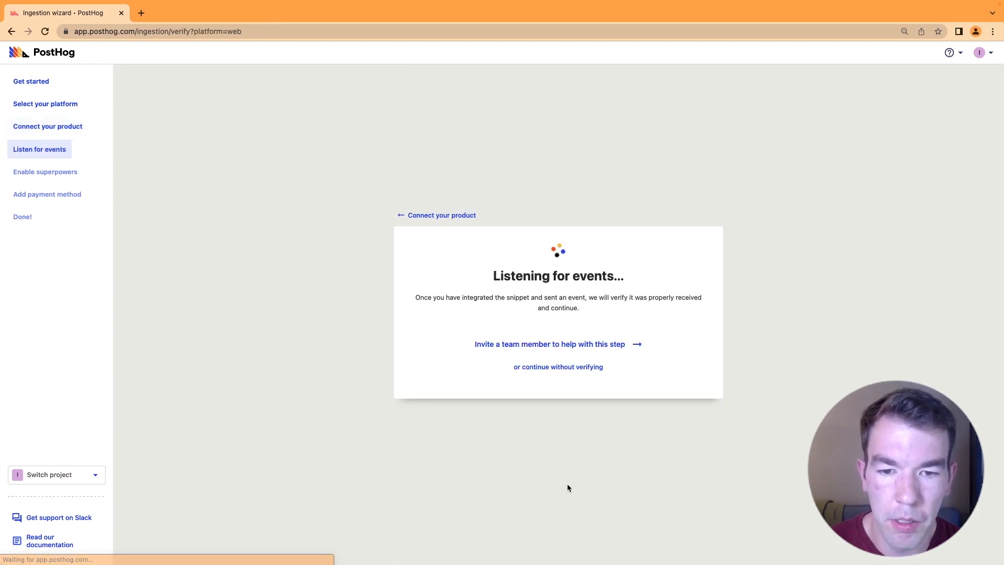
click(558, 366)
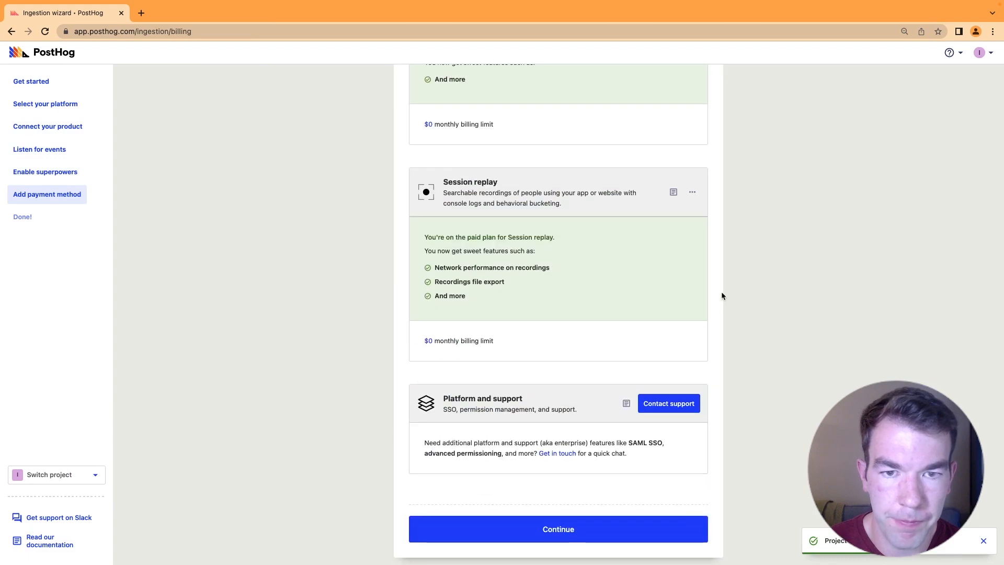
click(557, 530)
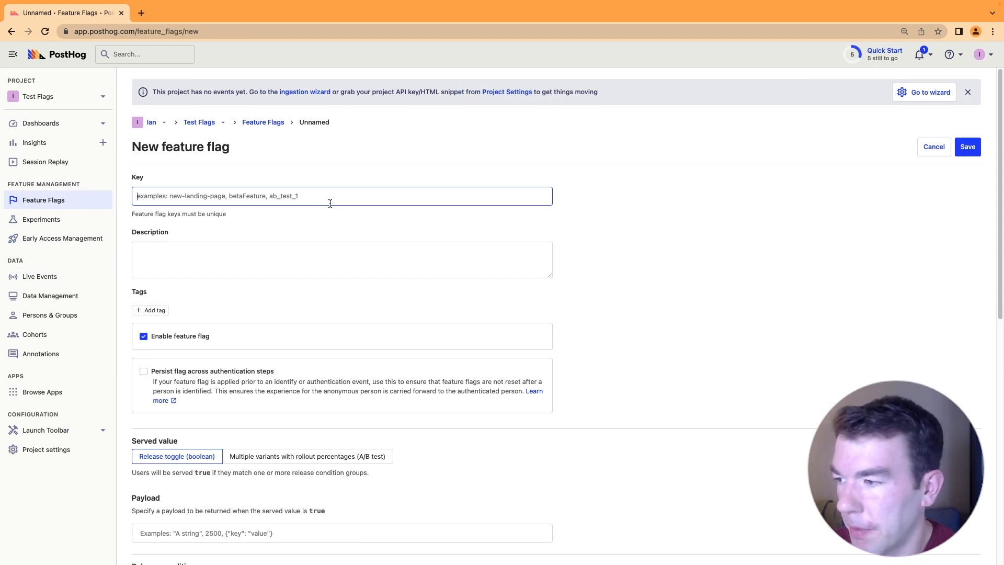
Enter test-flag as the new feature flag's key, review release conditions, and save it
text(test-fla)
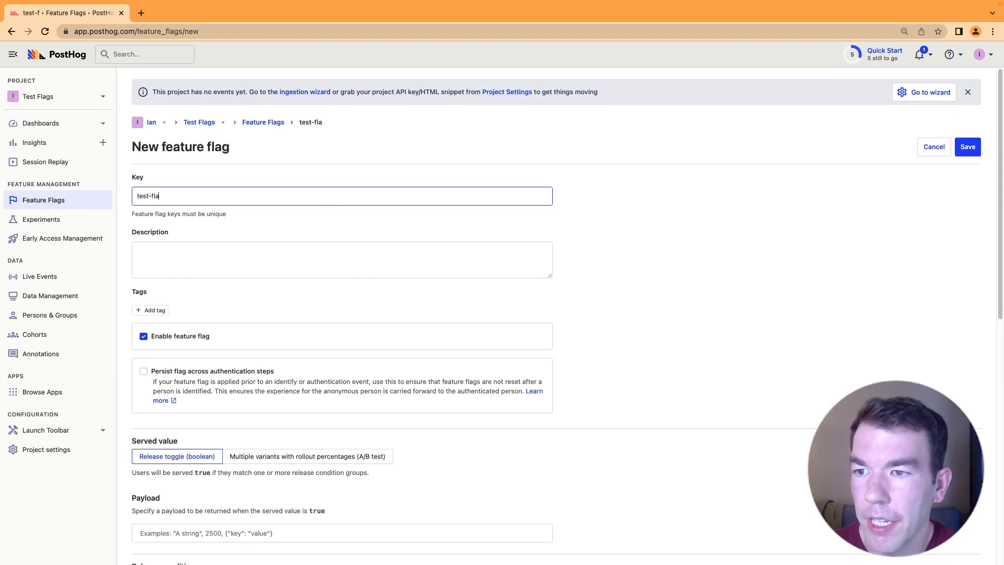
scroll(down, 3)
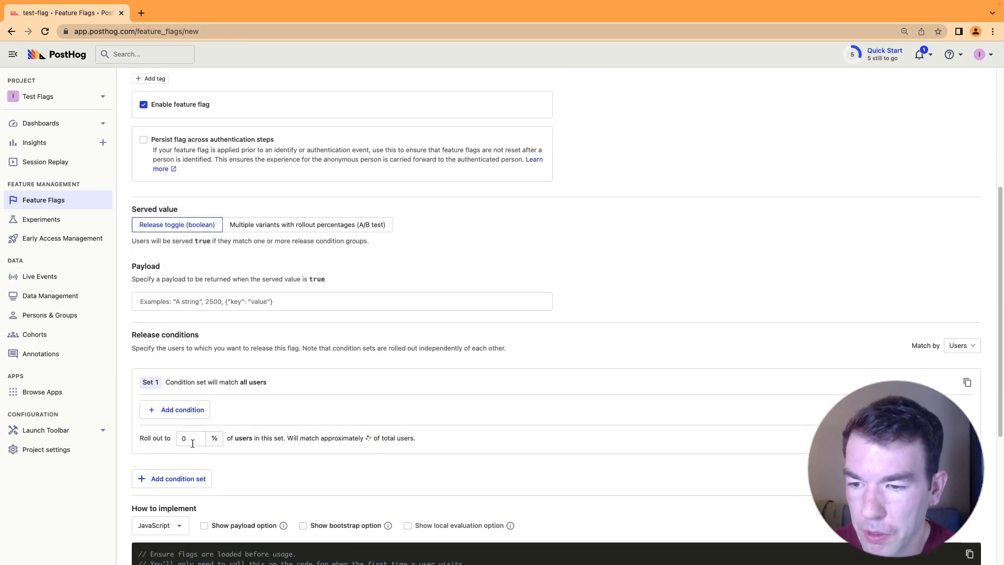
scroll(up, 3)
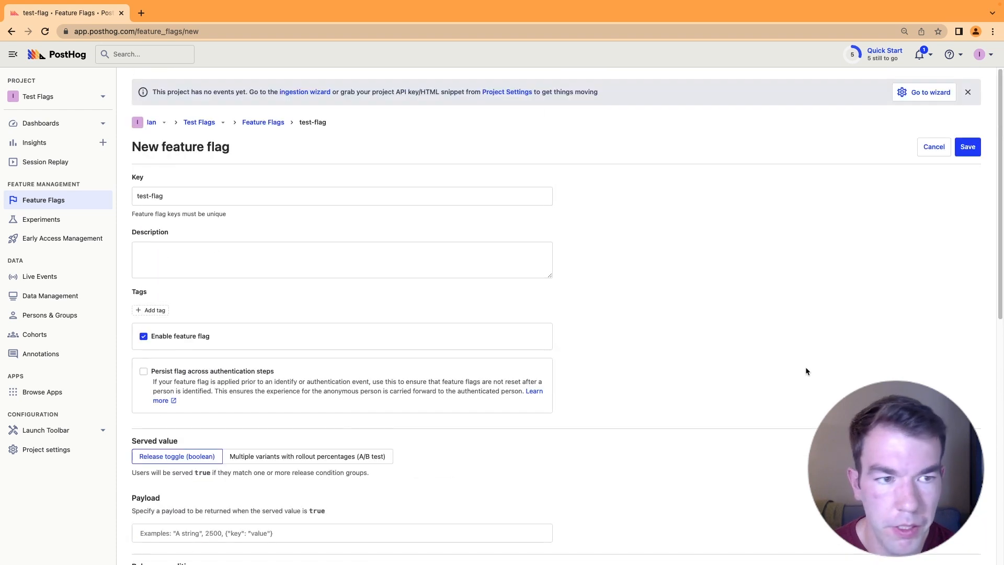
click(968, 147)
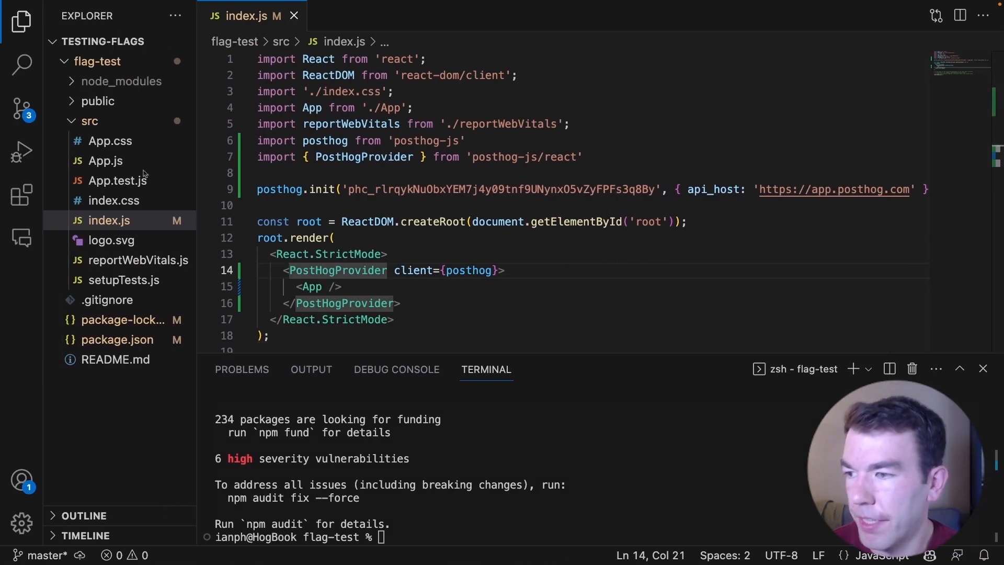
Import useFeatureFlagEnabled from 'posthog-js/react' in App.js and add a JSX expression in the header
click(104, 161)
text(import)
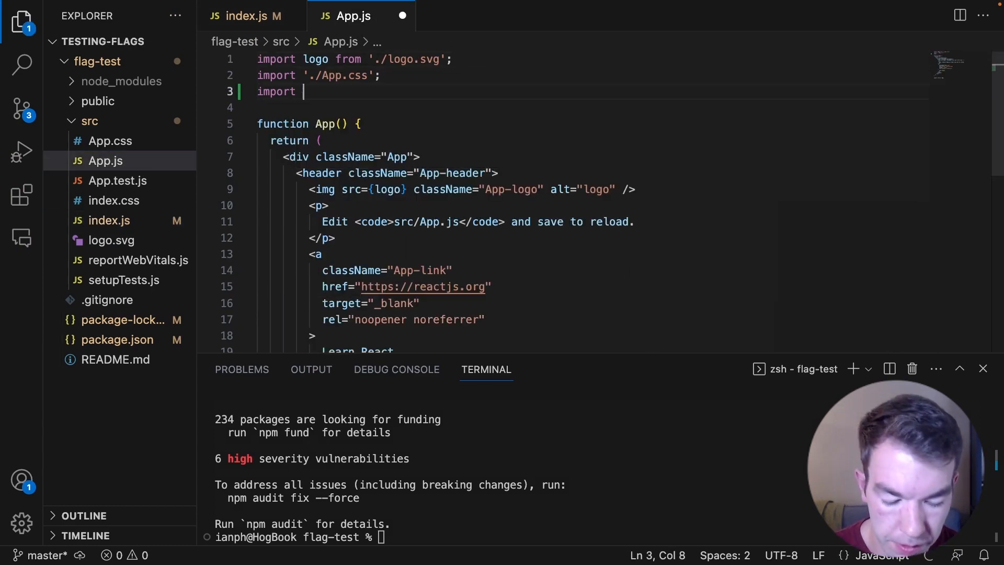
text({ useFeatureFlagEnabled } from 'posthog-js/react';)
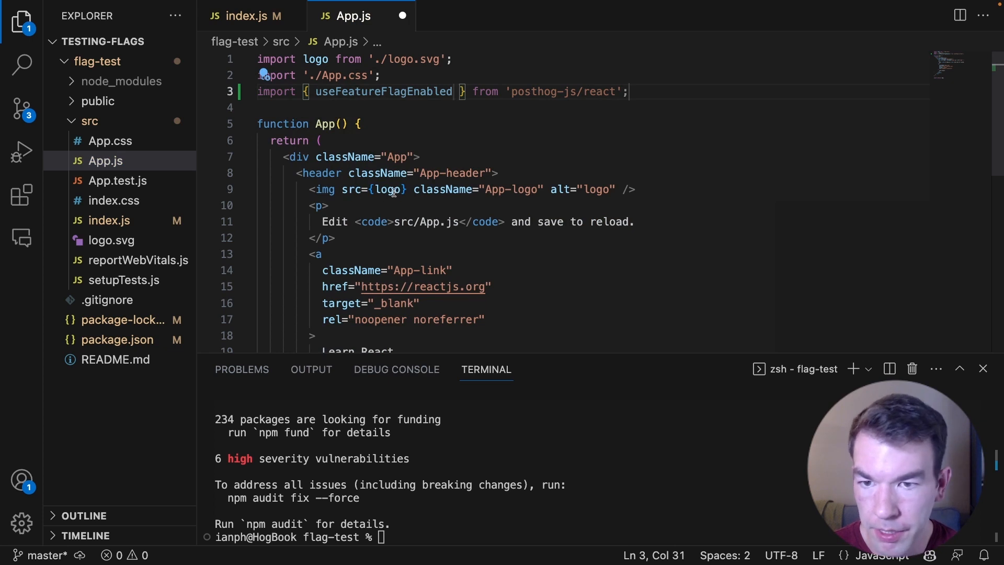
scroll(down, 3)
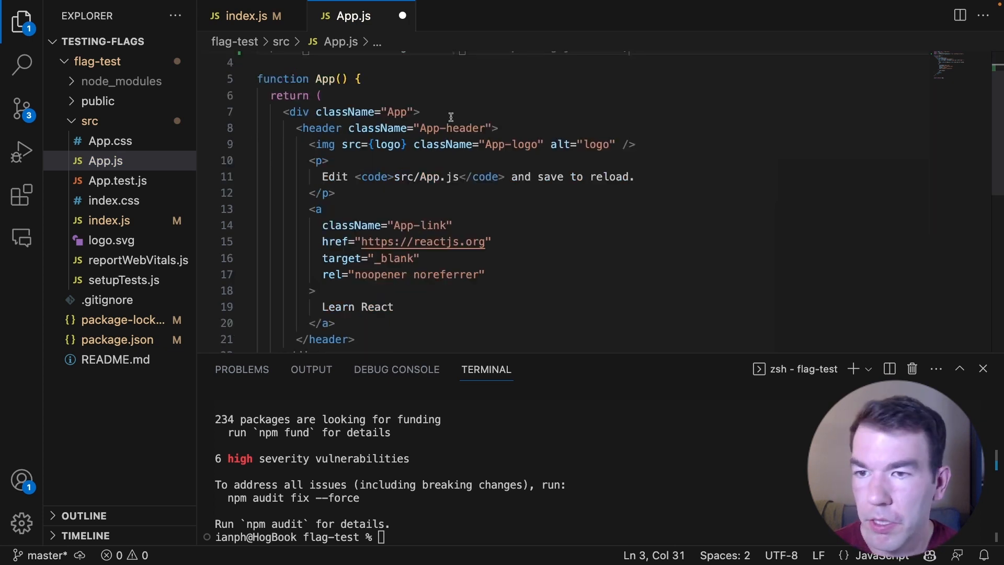
key(Enter)
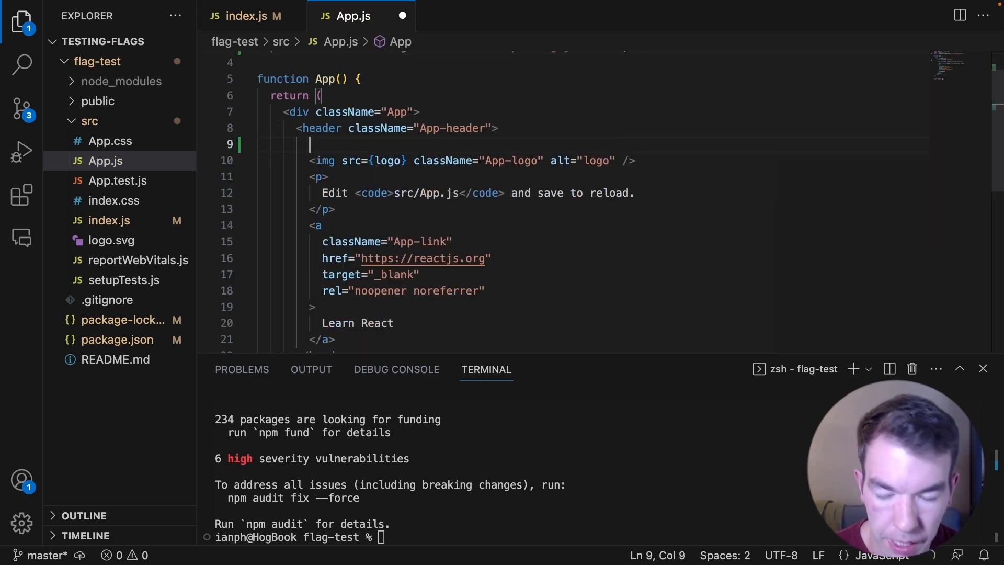
text({useFeatureFlagEnabled('test-flag') && <p>Feature flag is enabled!</p>})
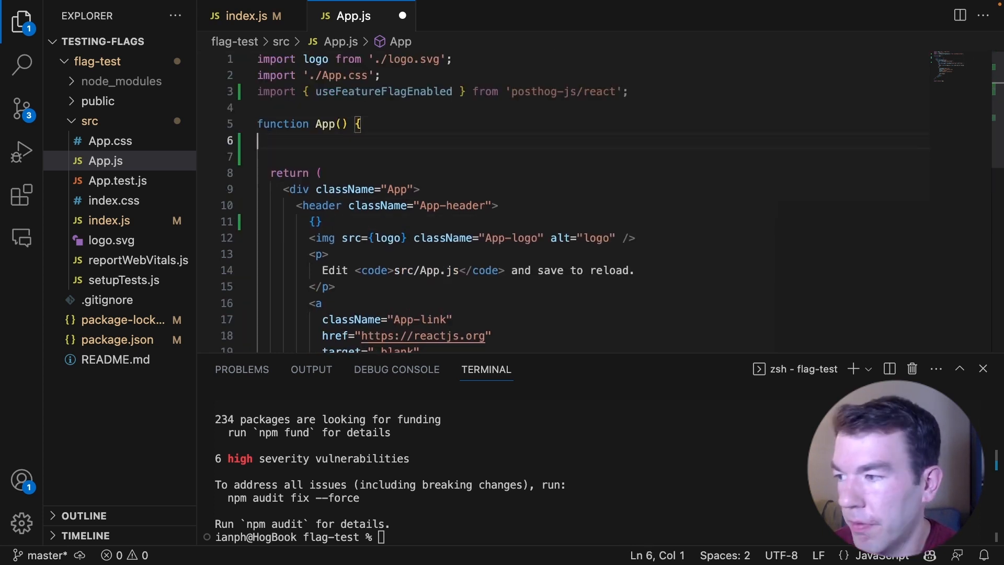
Add const flagEnabled = useFeatureFlagEnabled('test-flag') in the App component
text(const flagE)
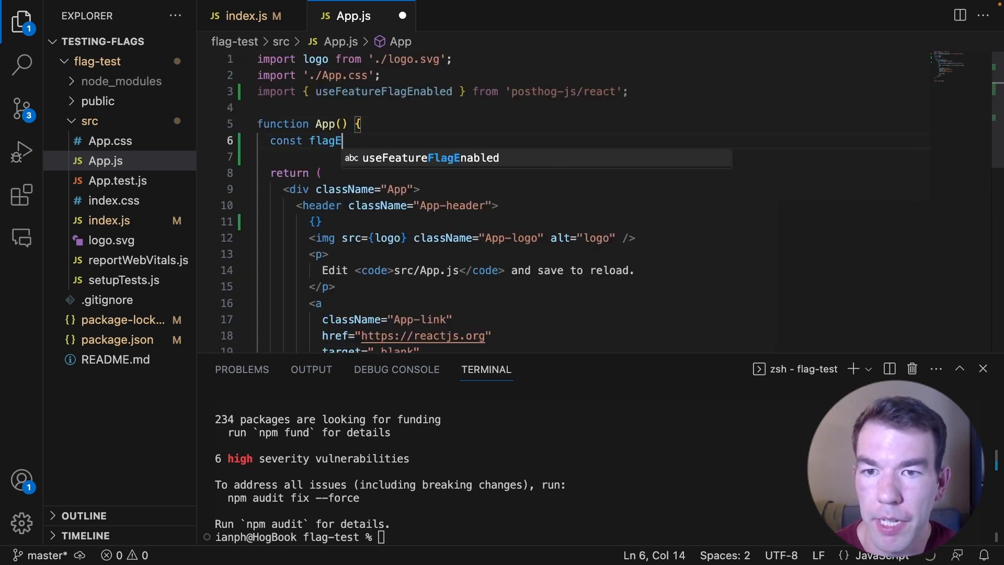
text(nabled = useFeatureFlagEnabled('test-flag');)
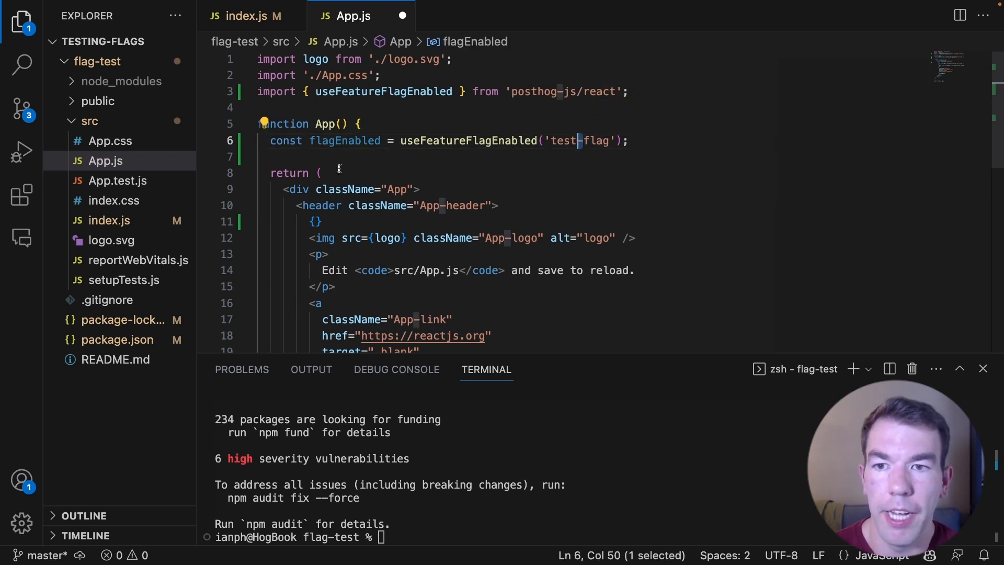
mouse_move(512, 226)
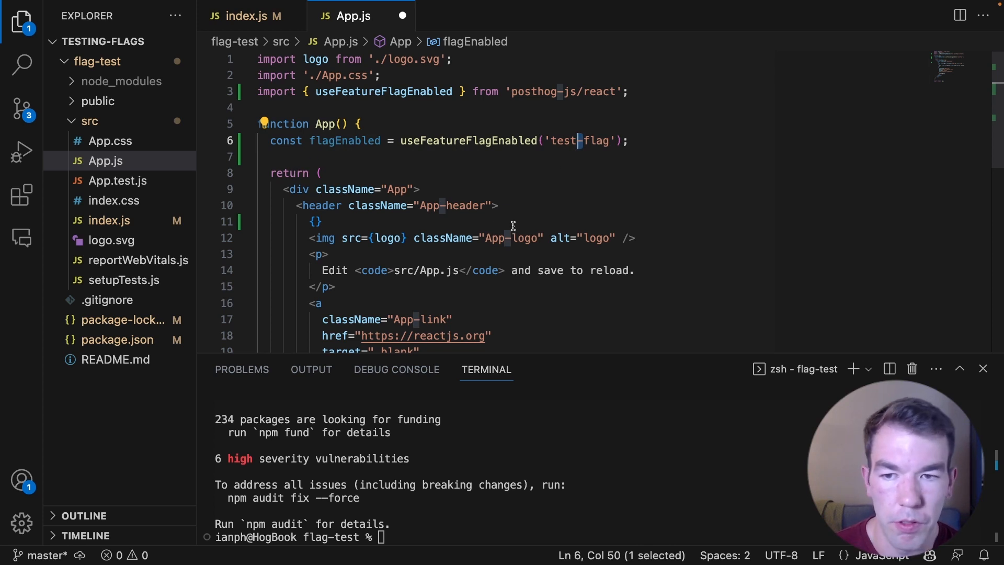
click(316, 222)
text( flagEnabled ?)
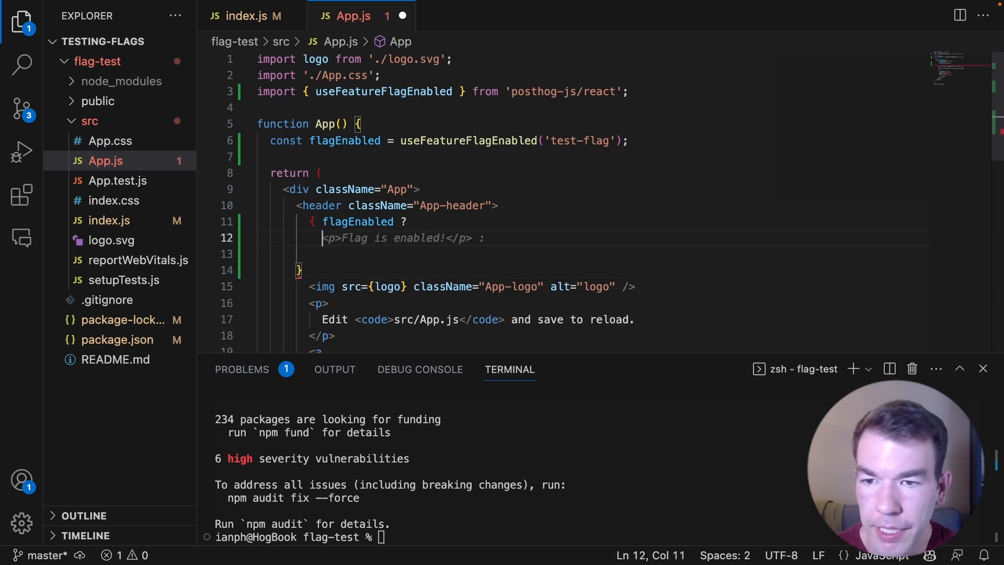
text(<a)
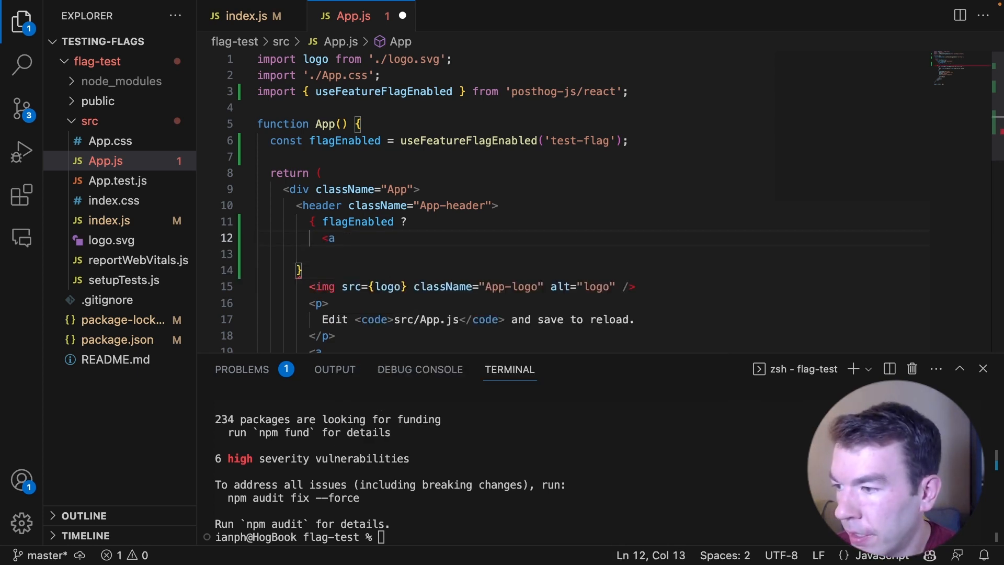
scroll(down, 3)
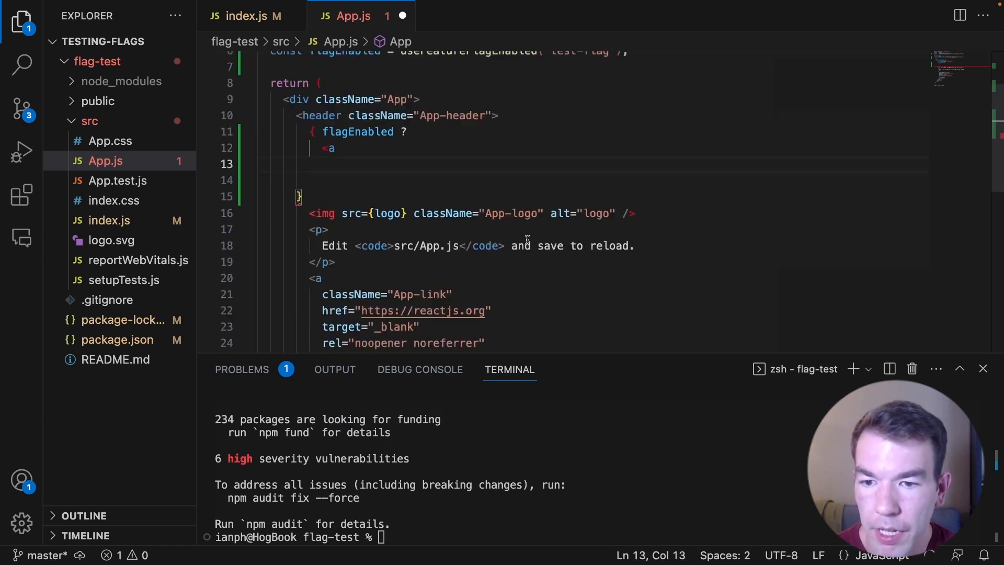
scroll(down, 3)
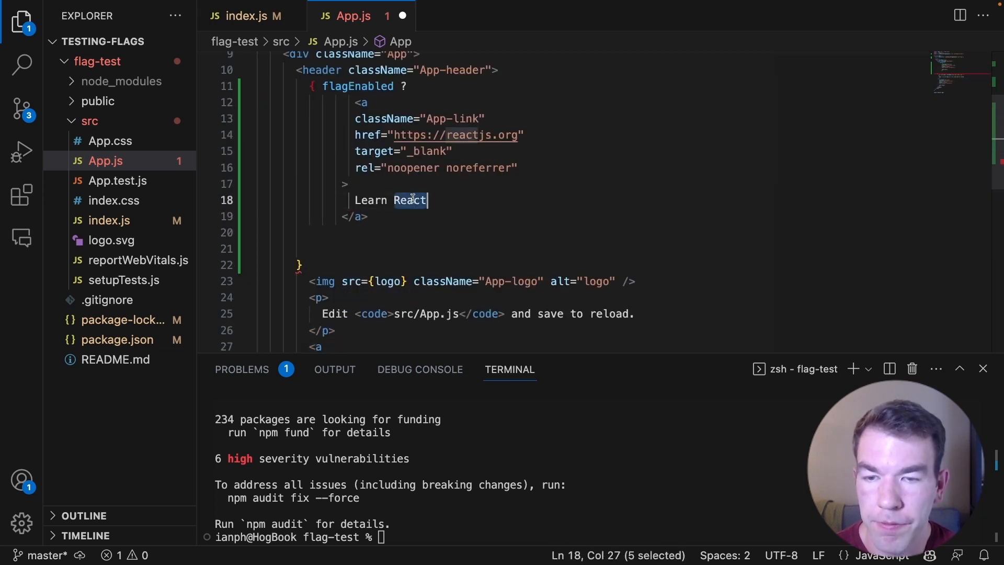
text(Go)
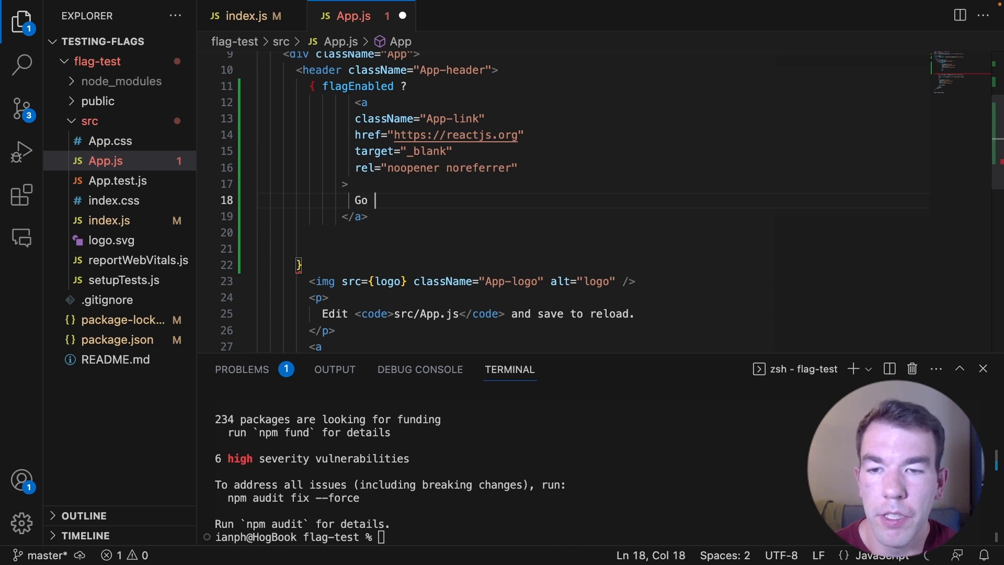
text(to PostHog)
click(440, 135)
text(posthog.com)
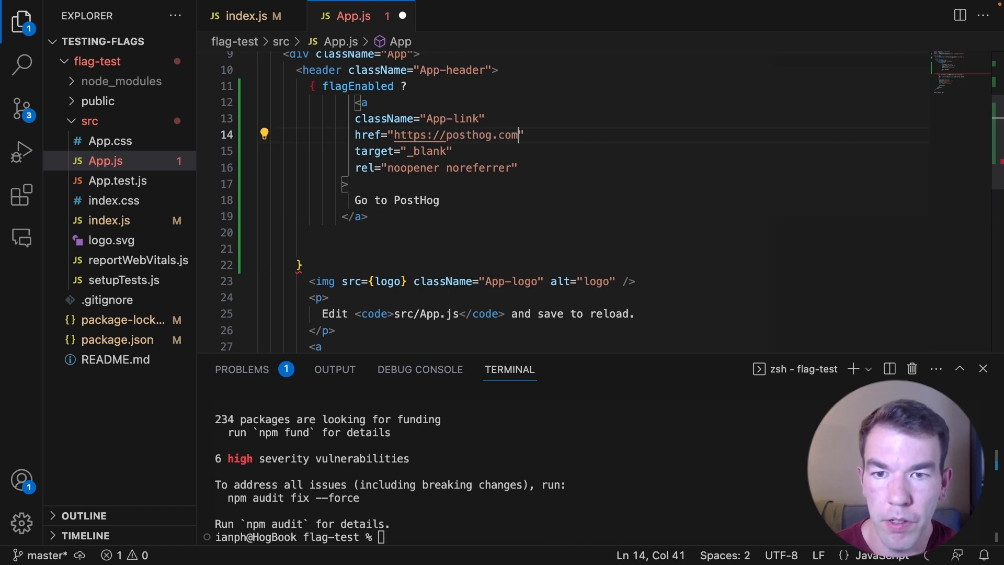
Complete the ternary with : null after the closing link tag
click(369, 217)
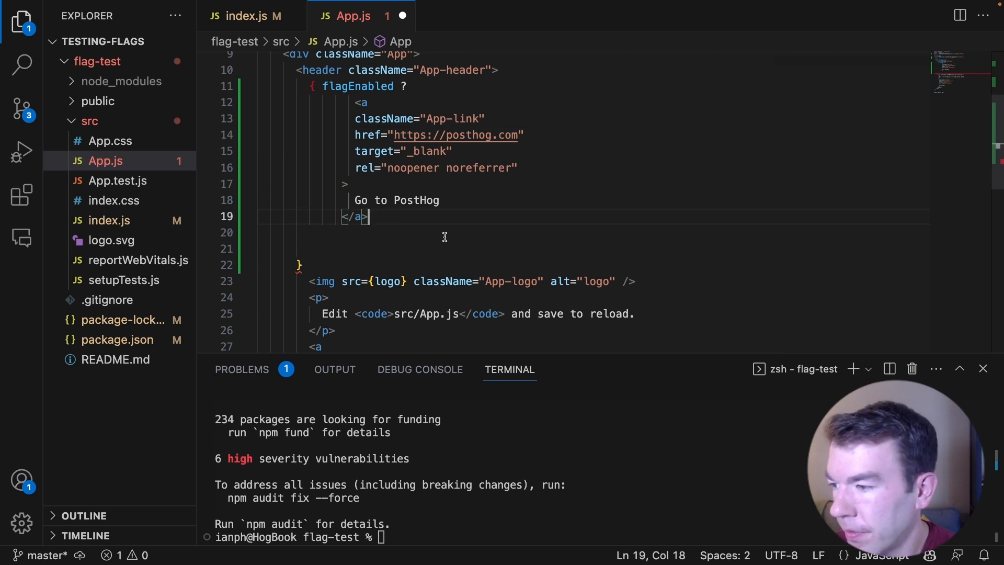
text(: null)
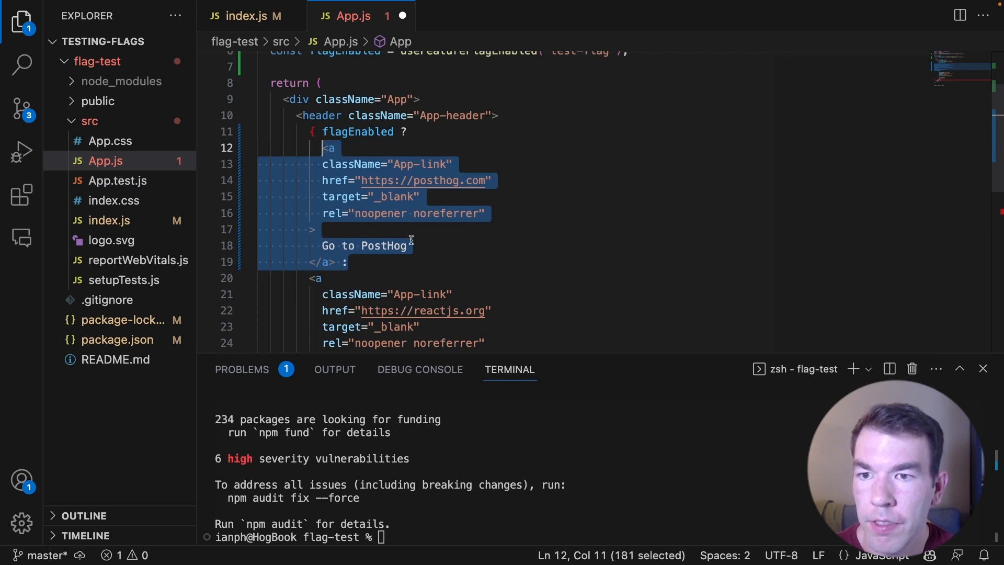
Re-indent the PostHog link, move the Learn React anchor into the else branch, and save App.js
click(338, 262)
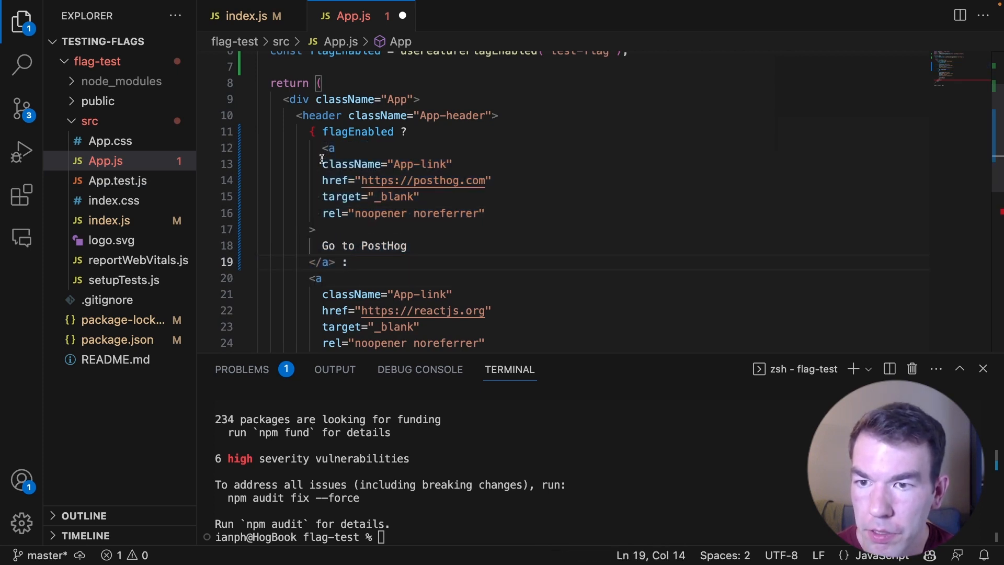
click(313, 229)
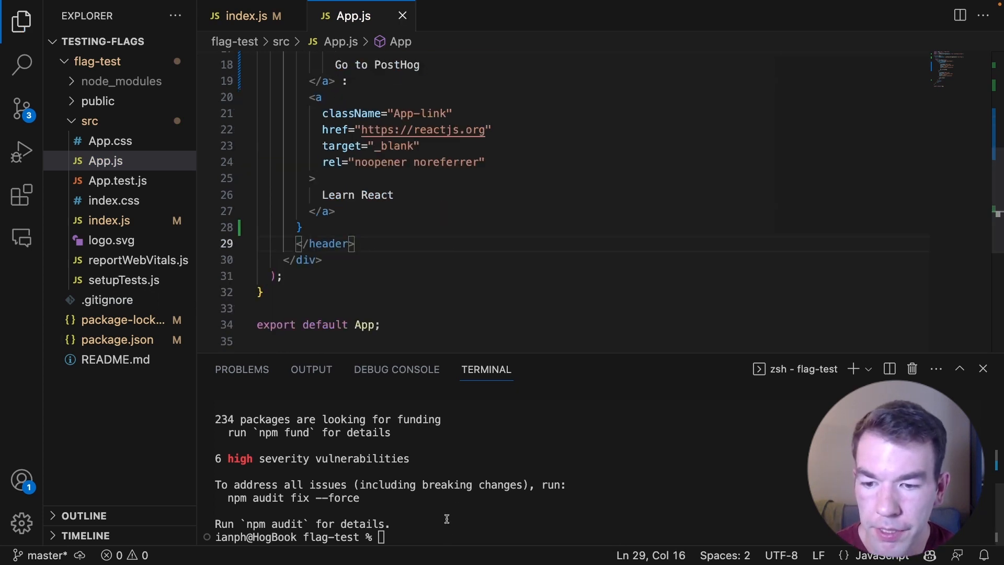
Run npm start in the flag-test terminal to launch the dev server
text(npm ru)
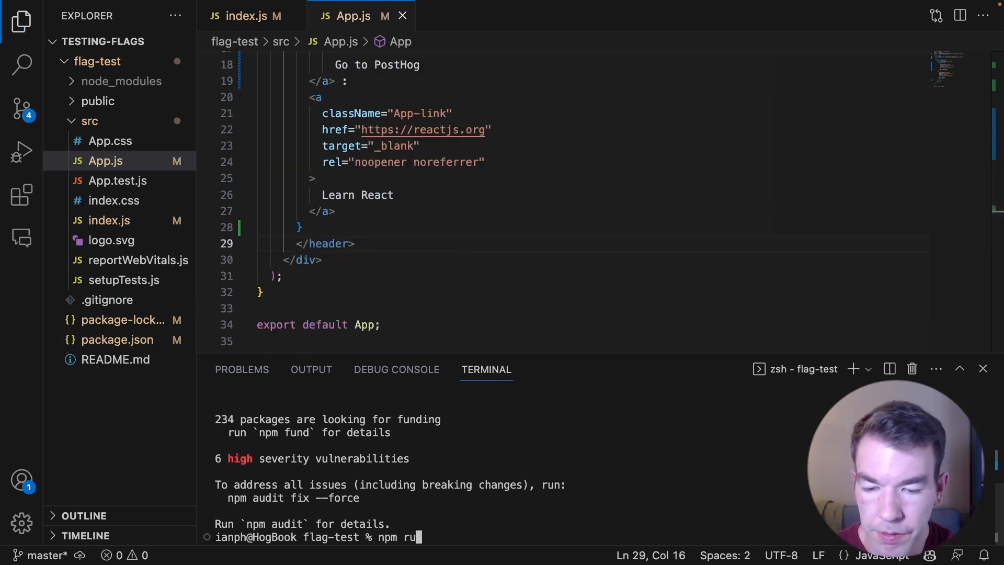
text(start)
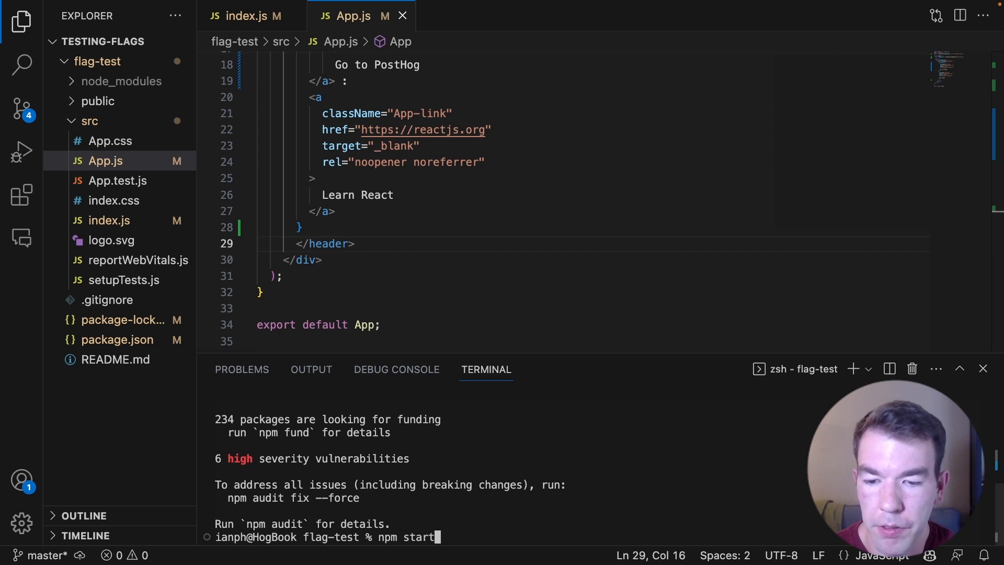
key(Return)
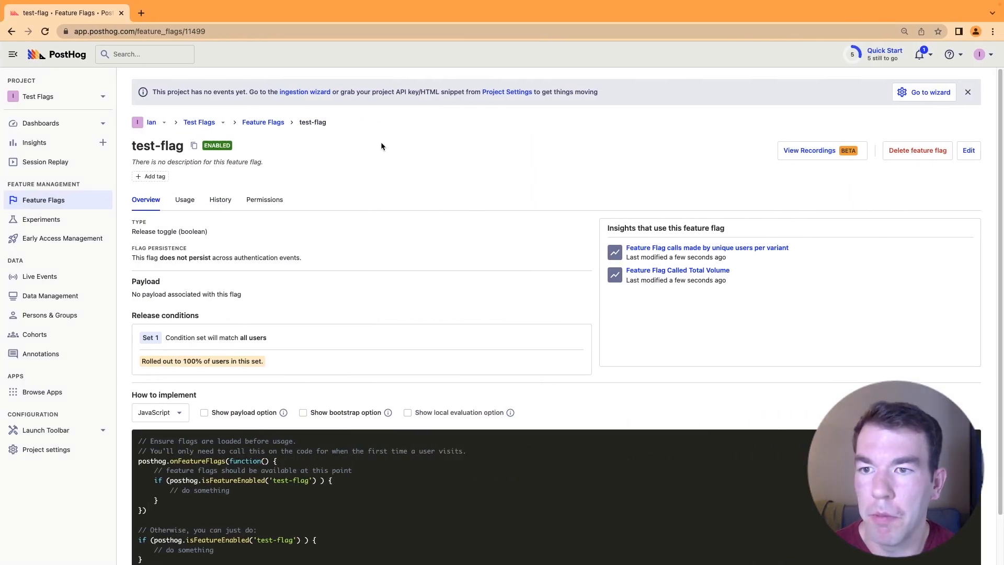
Disable the test-flag flag from its row actions in the Feature Flags list
click(191, 12)
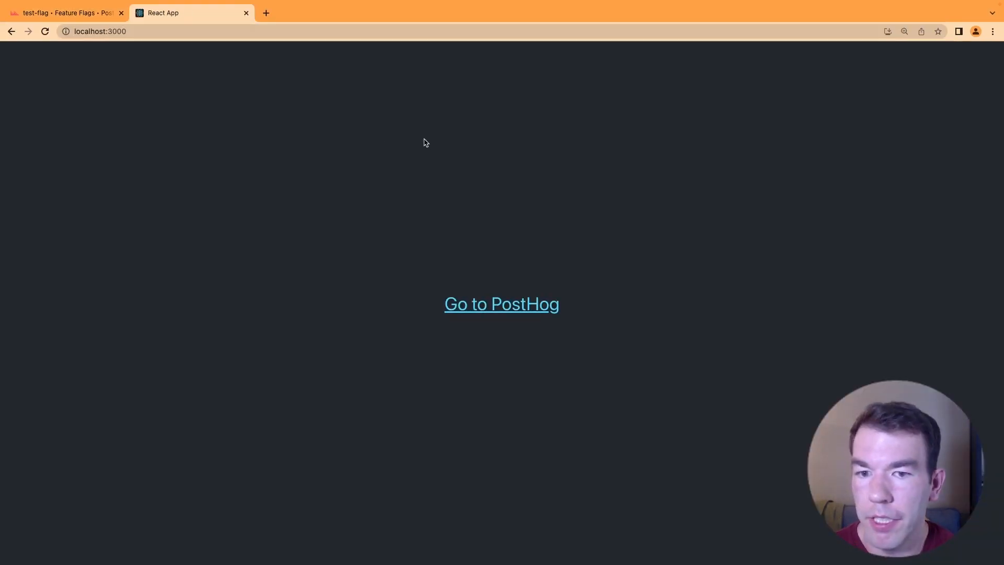
mouse_move(397, 272)
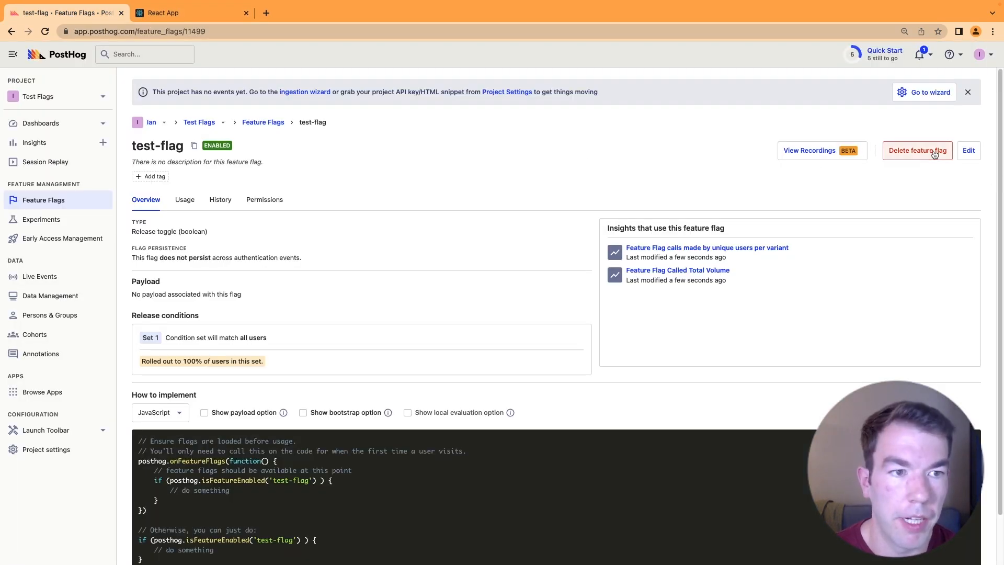
click(262, 123)
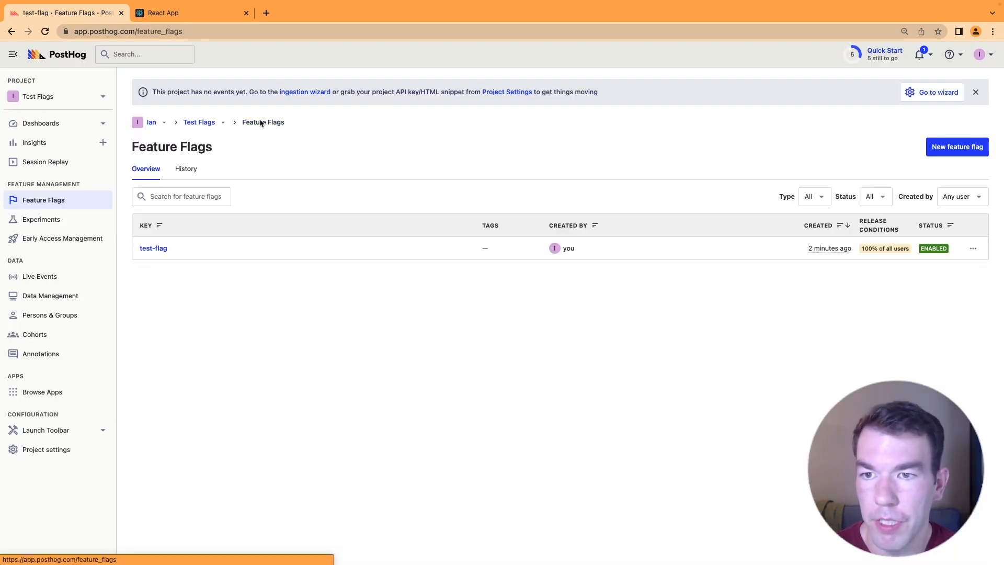
click(972, 249)
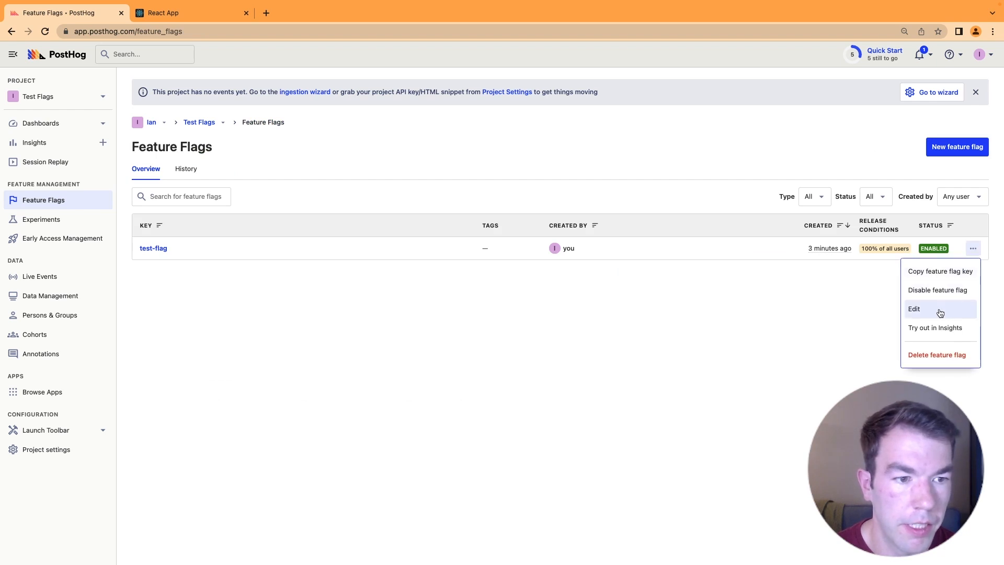
click(937, 290)
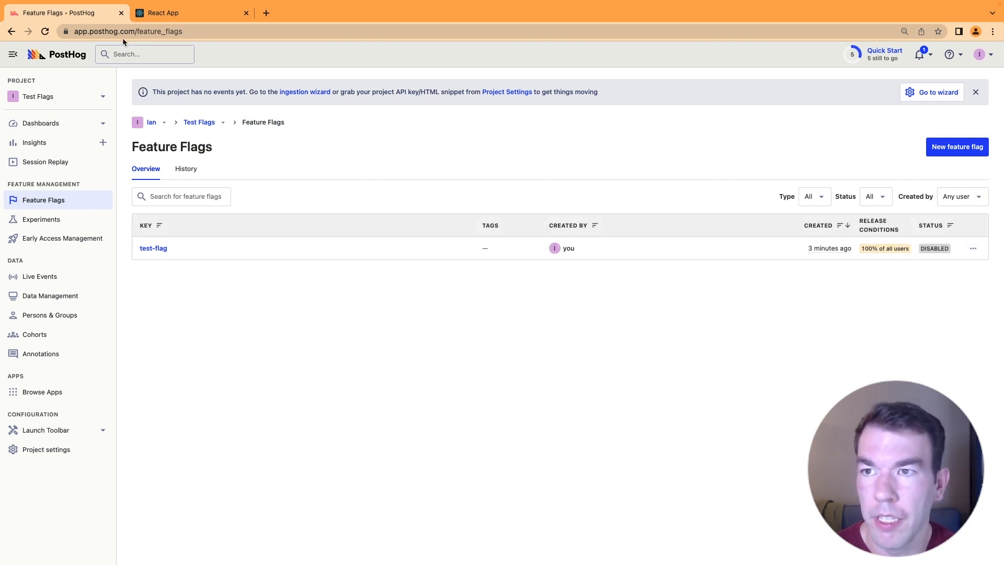
Switch between the React app and PostHog tabs to see Learn React then Go to PostHog
click(190, 13)
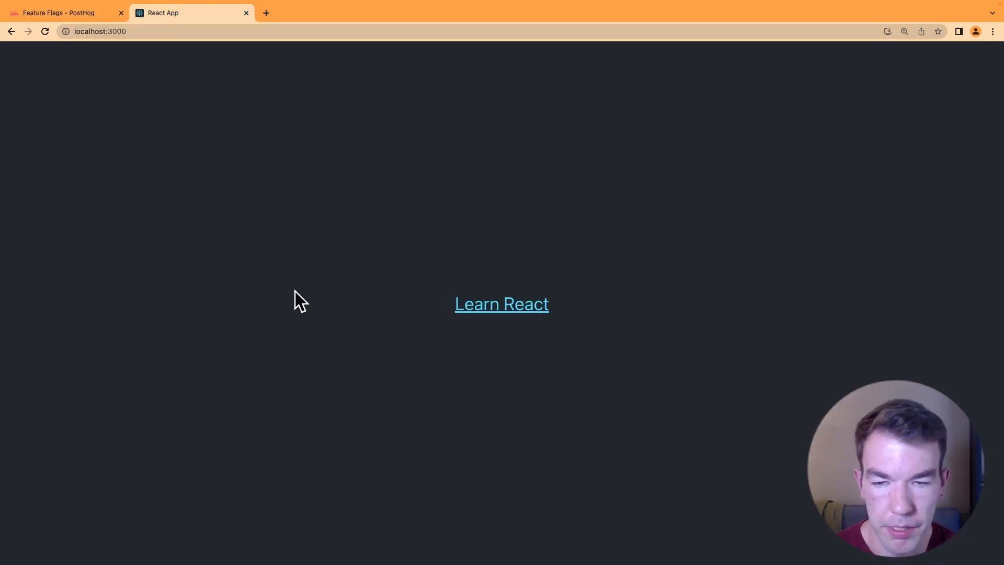
click(61, 13)
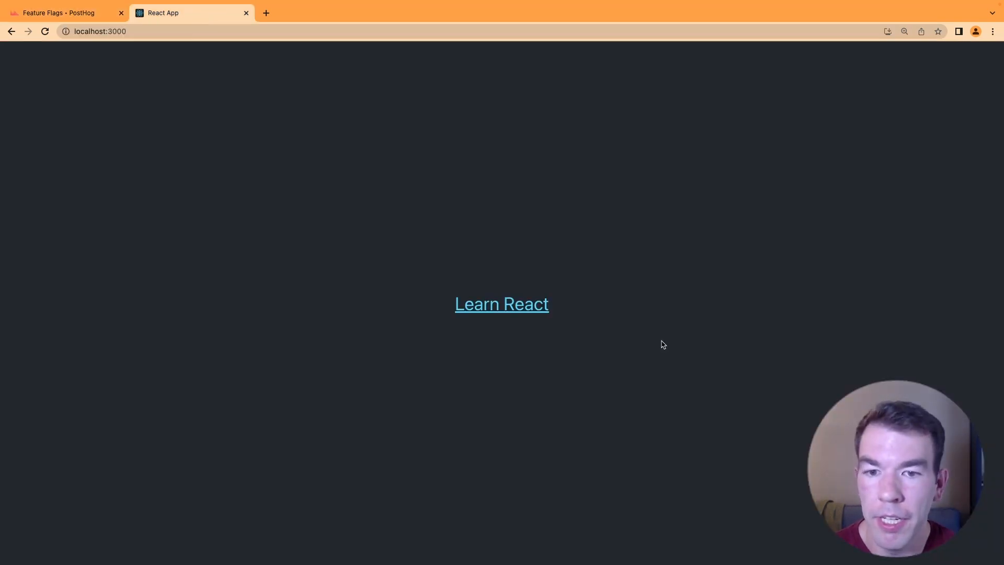
click(64, 12)
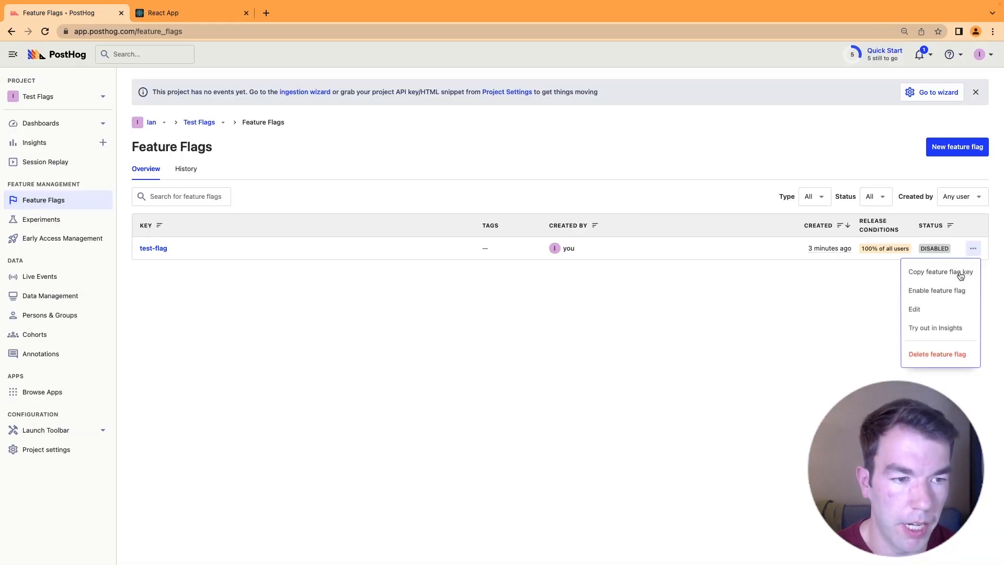
click(186, 13)
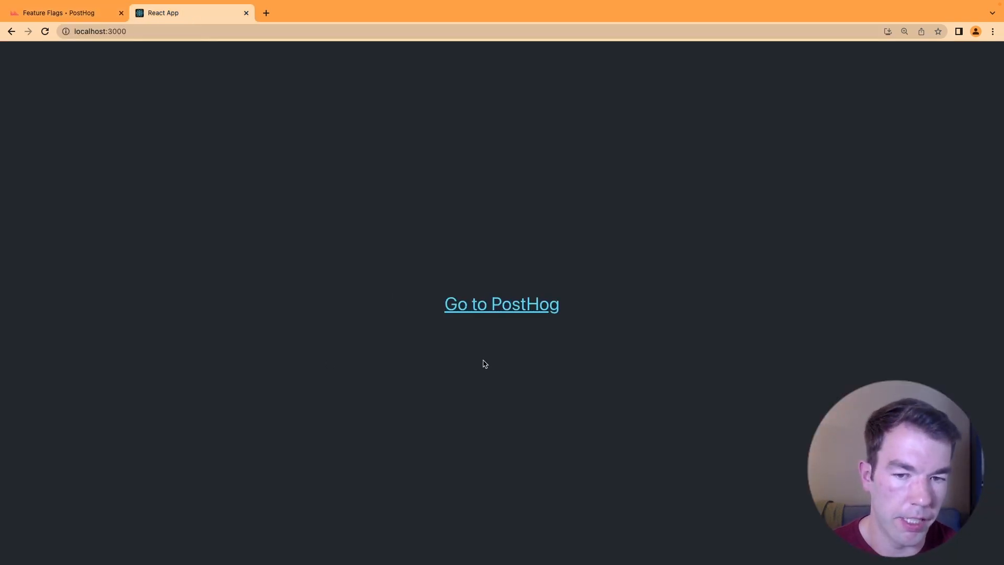
mouse_move(526, 270)
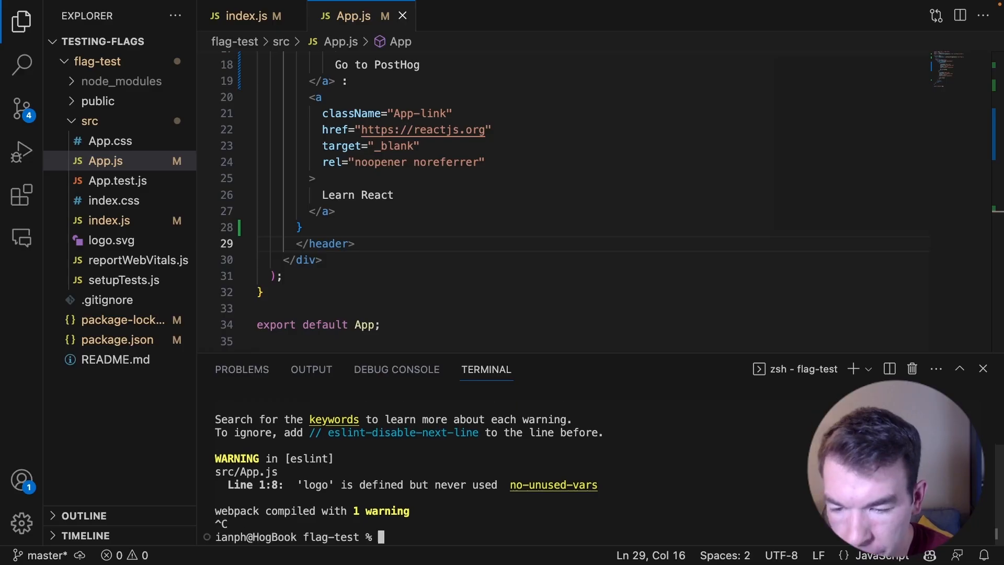
Stop the dev server and run npm i jest-mock in the terminal
text(n)
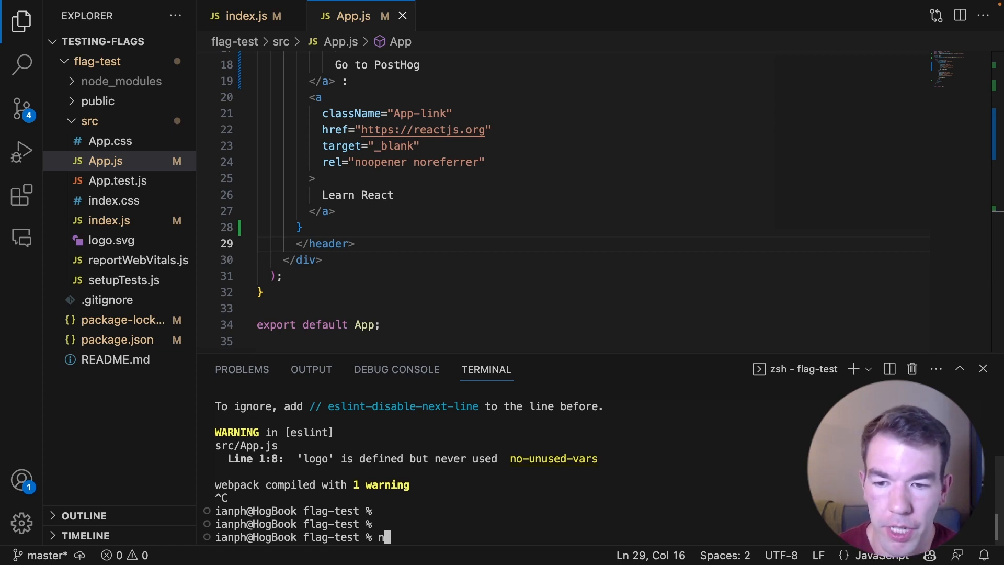
text(pm)
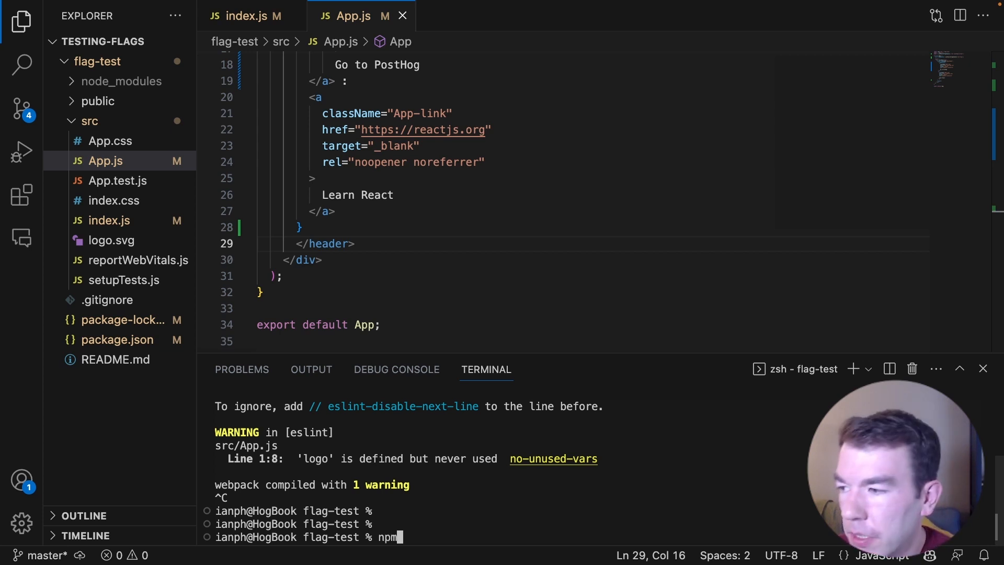
text(i jest-mock)
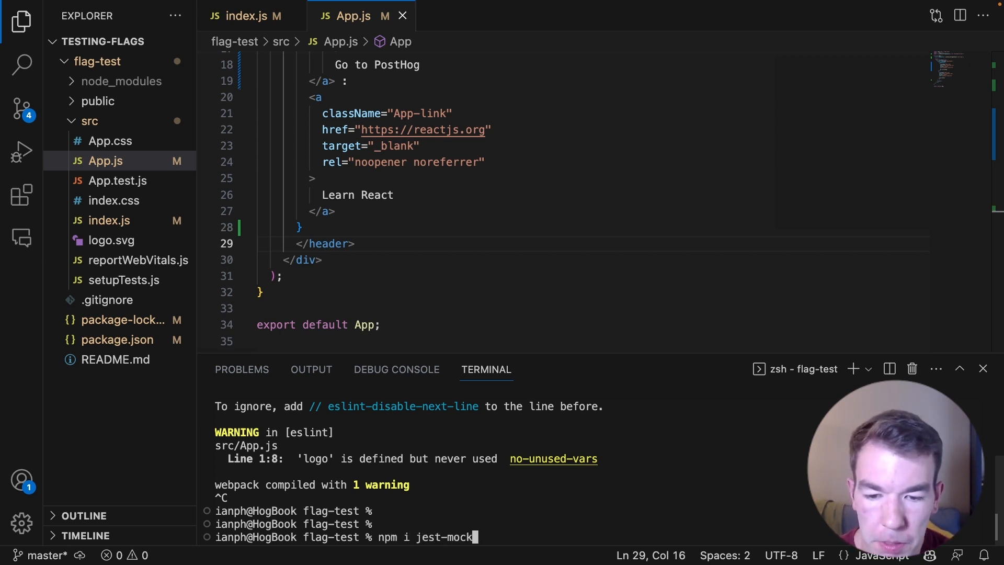
key(Return)
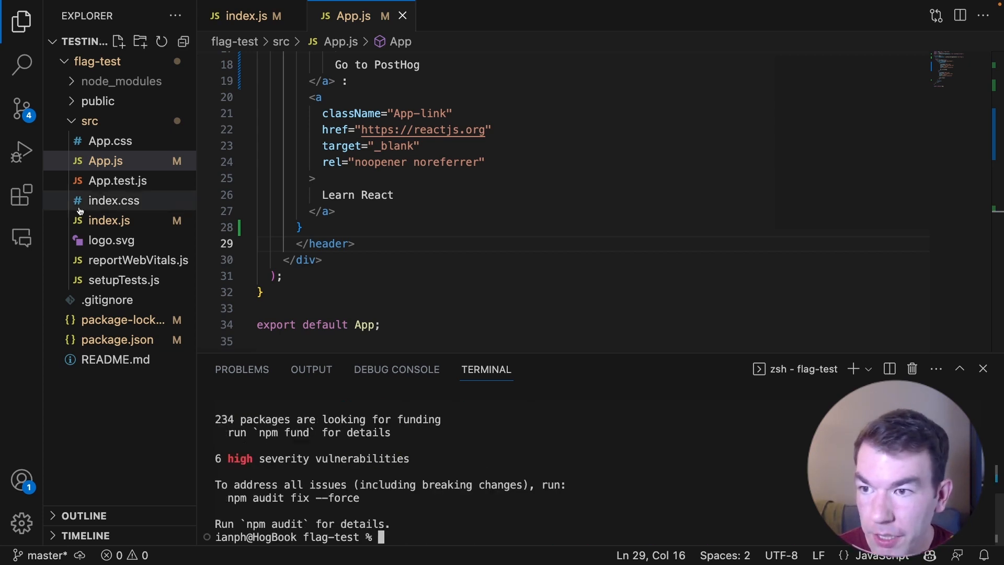
mouse_move(146, 181)
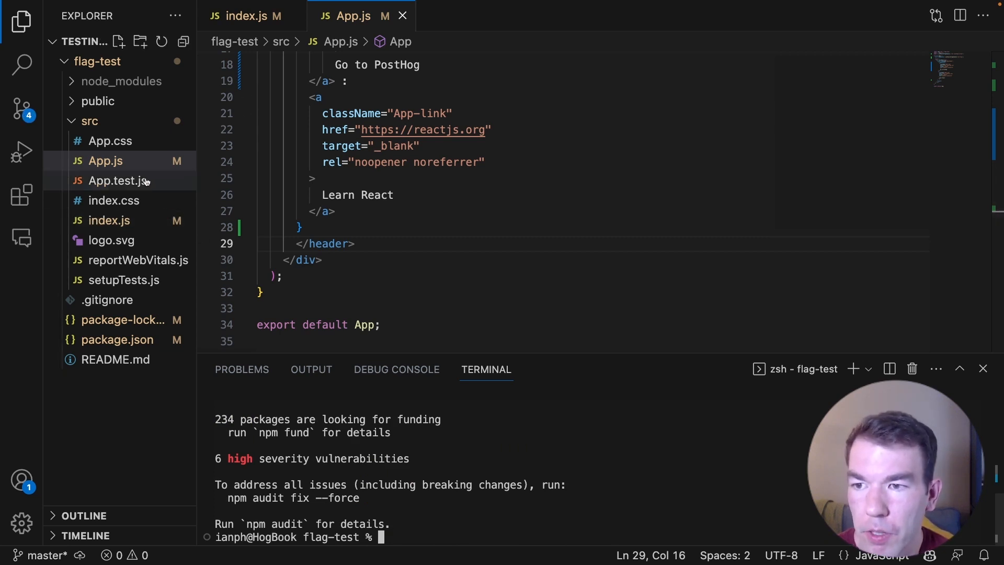
Add an import of useFeatureFlagEnabled from posthog-js/react to App.test.js
click(117, 181)
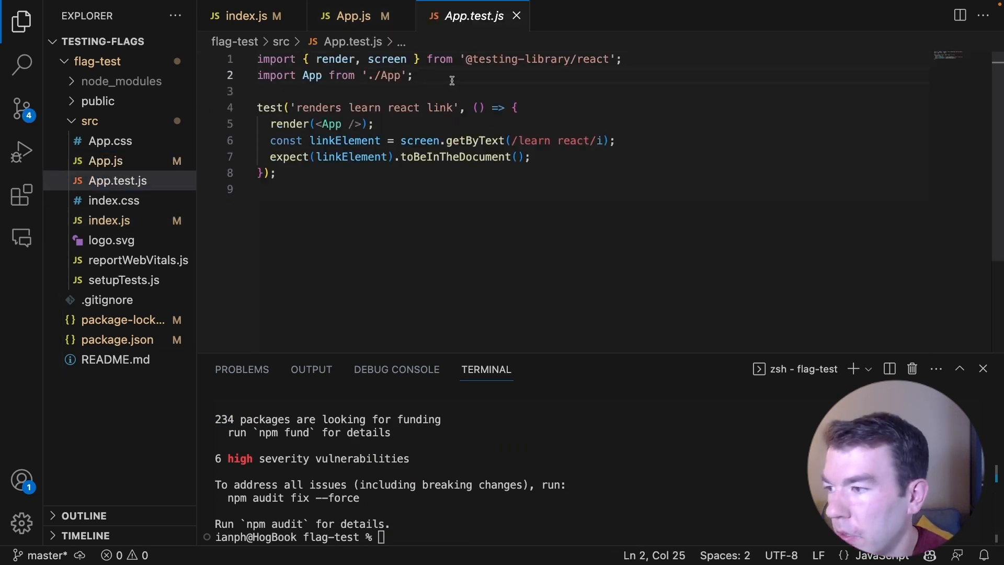
text(impor)
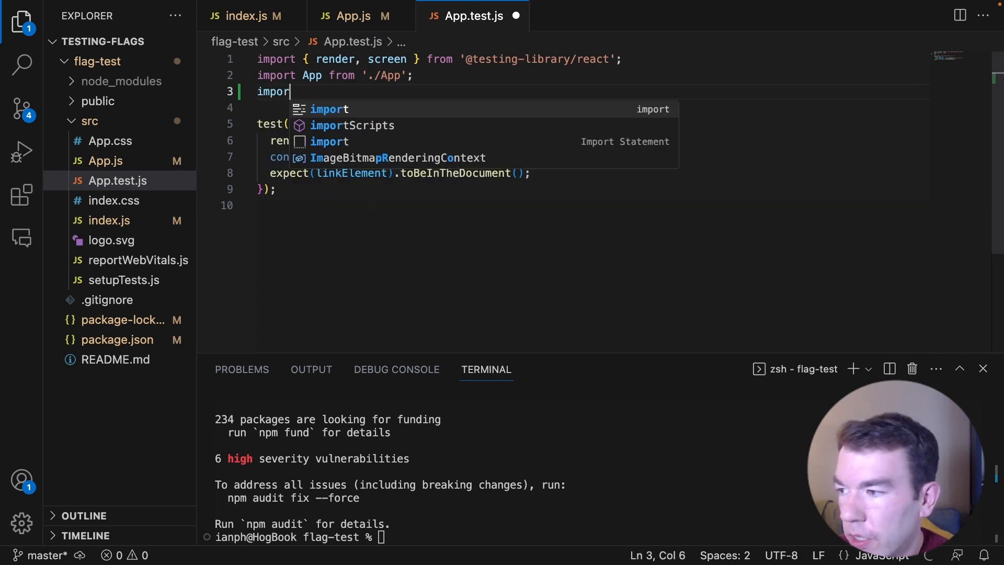
text({ useFeatureFlagEnabled } from 'posthog-js/react';)
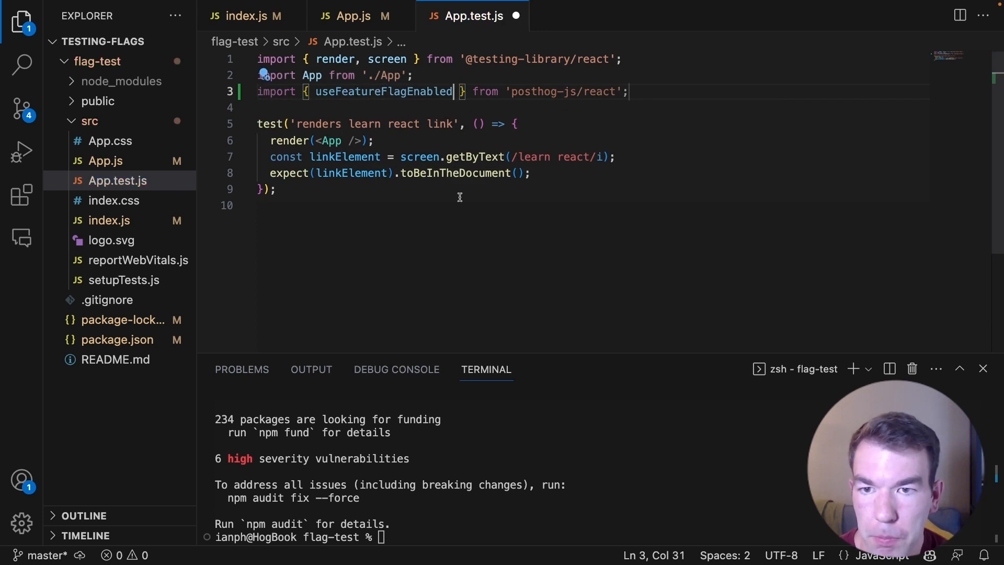
mouse_move(604, 109)
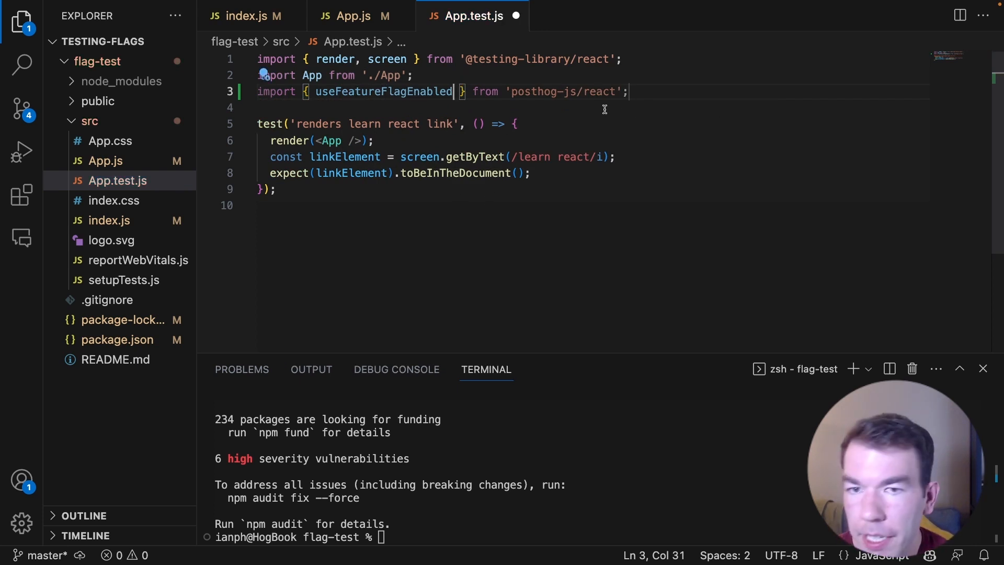
Add jest.mock('posthog-js/react') returning useFeatureFlagEnabled: jest.fn()
text(jest.mock()
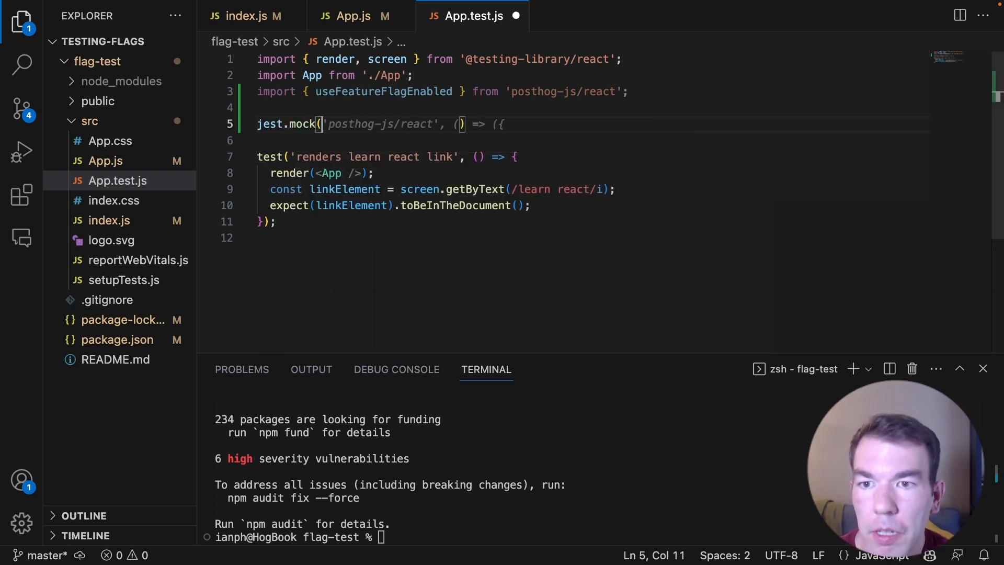
key(Enter)
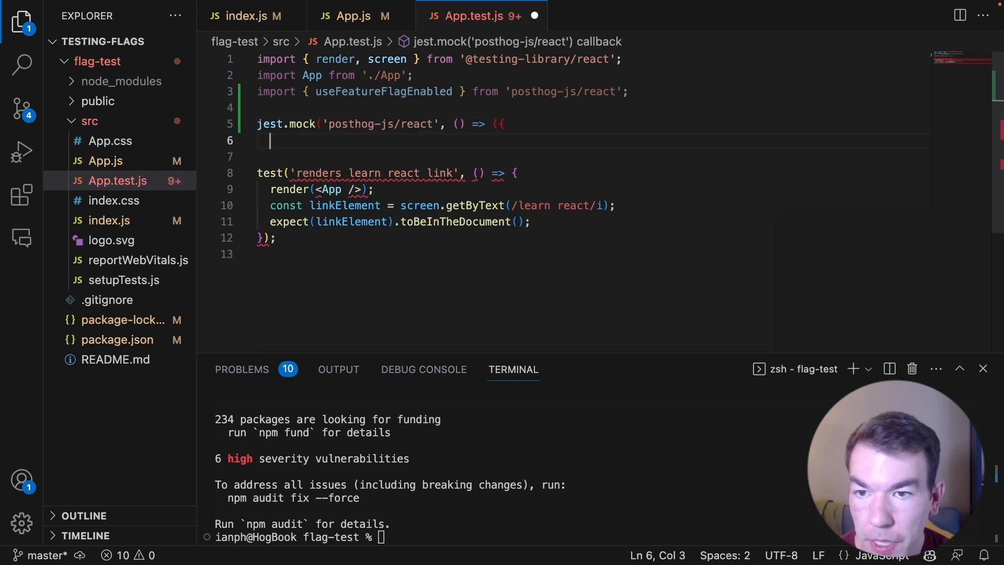
text(useFeatureFlagEnabled: jest.fn(),)
click(590, 156)
text(}));)
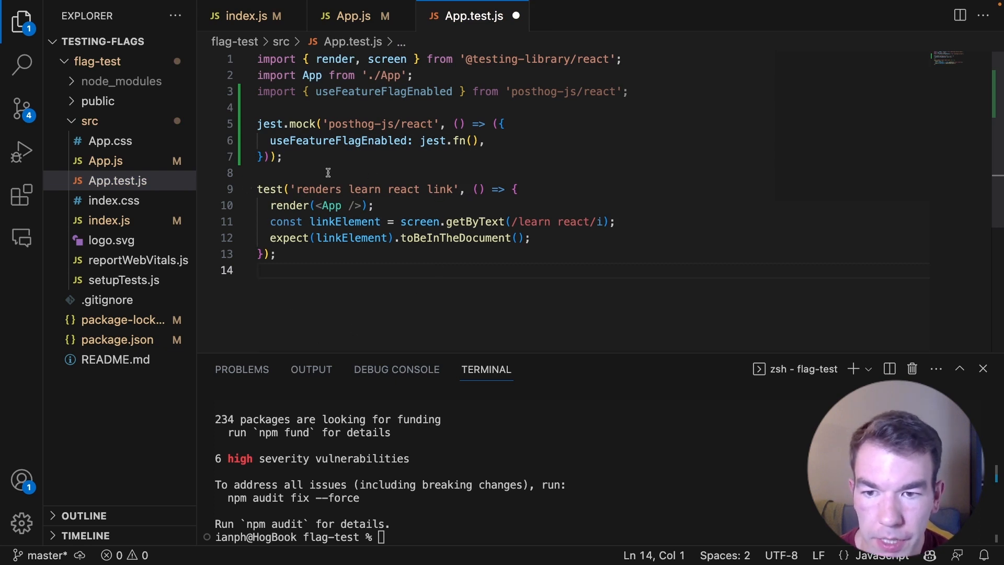
mouse_move(400, 272)
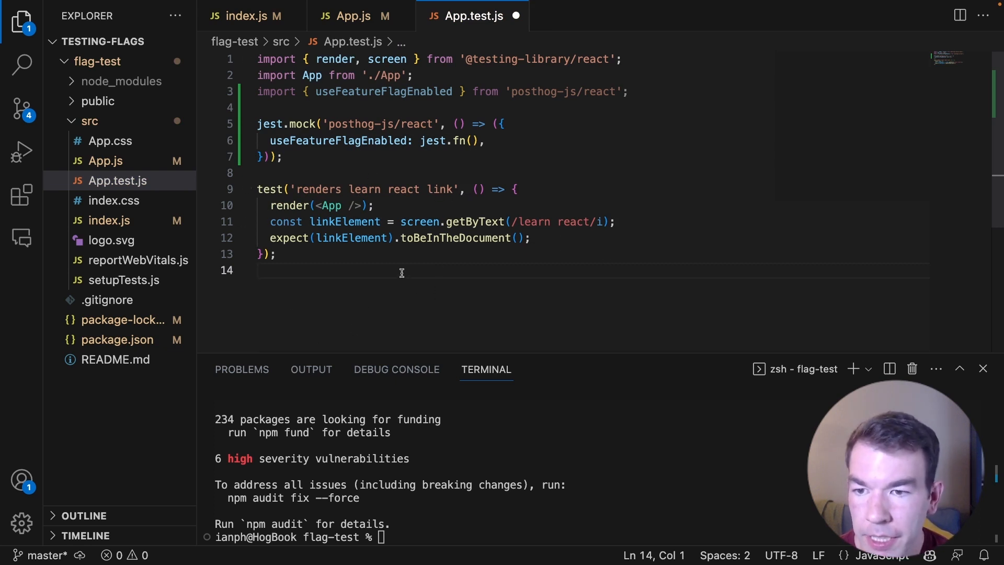
Start a 'renders posthog link' test with useFeatureFlagEnabled.mockReturnValue(true)
click(351, 247)
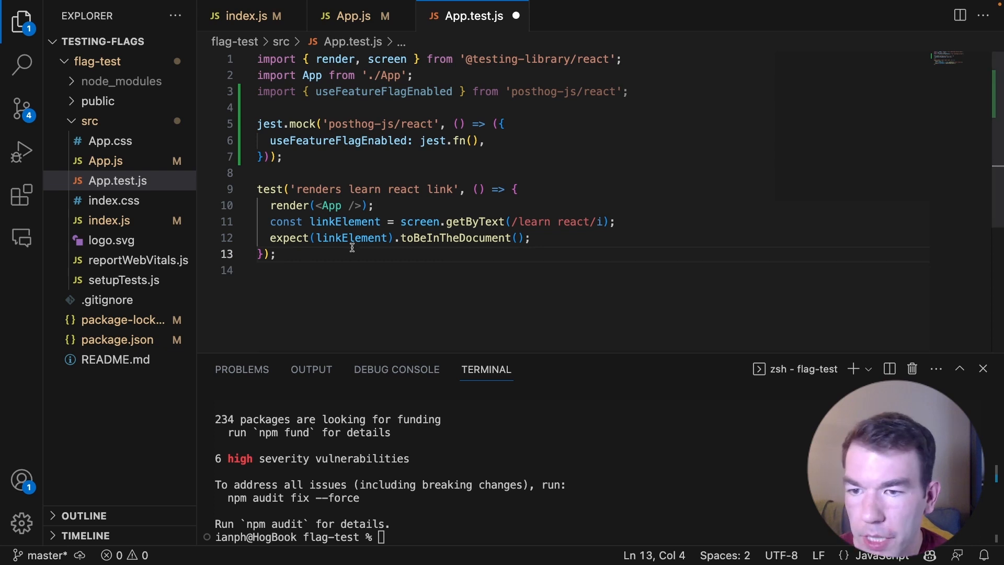
text(test()
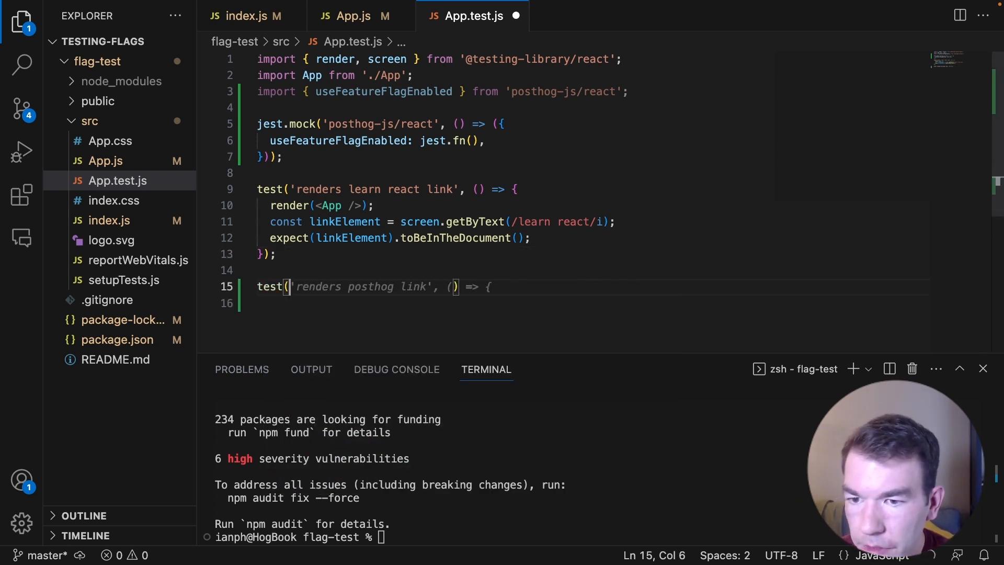
text({)
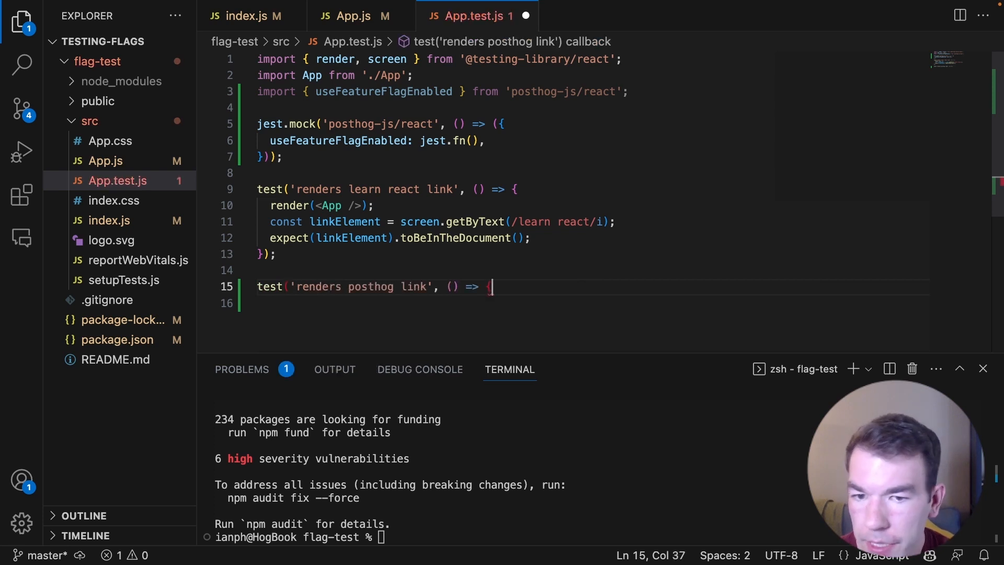
text(useFeatureFlagEnabled)
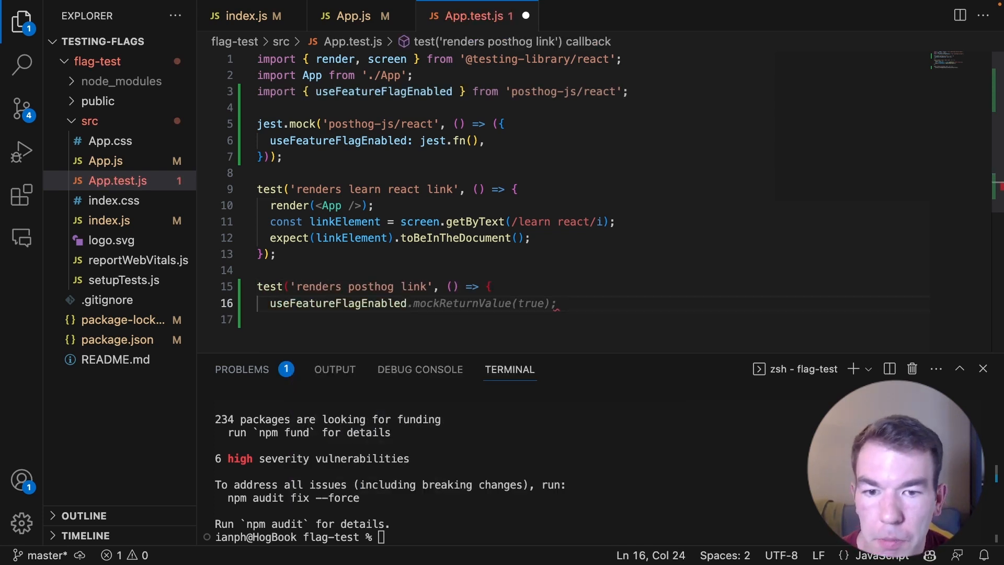
key(enter)
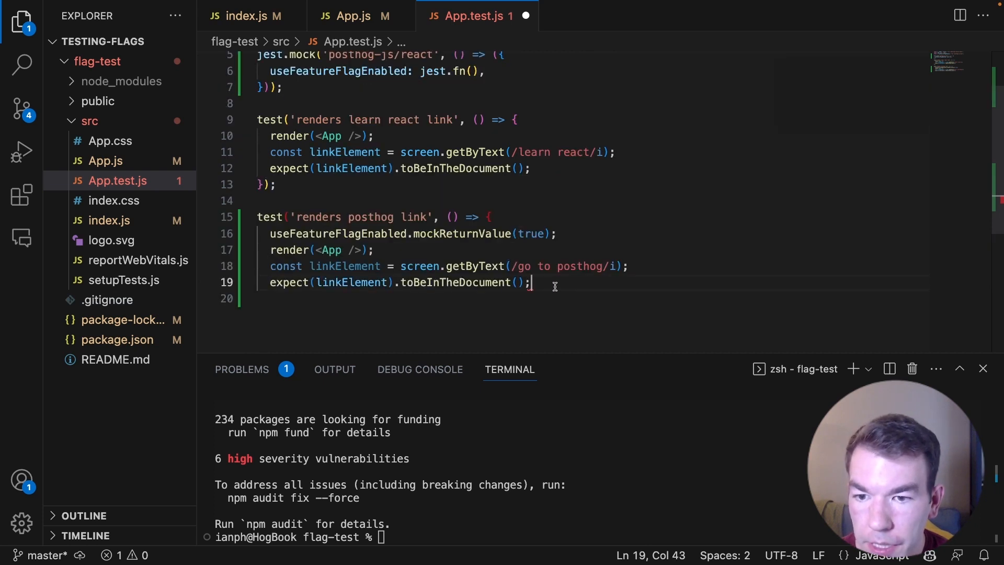
Finish the test expecting the Go to PostHog link and save App.test.js
key(Enter)
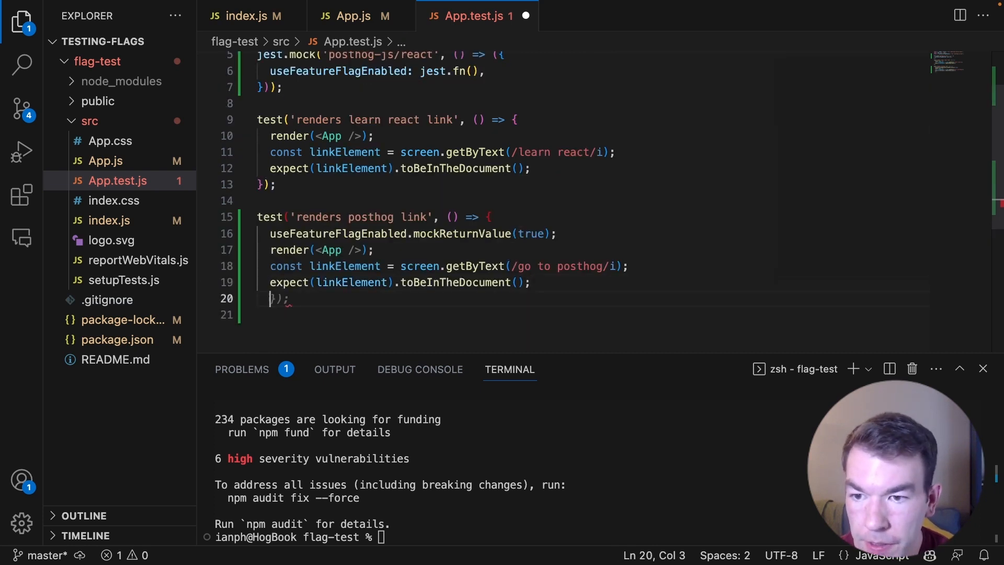
key(ctrl+s)
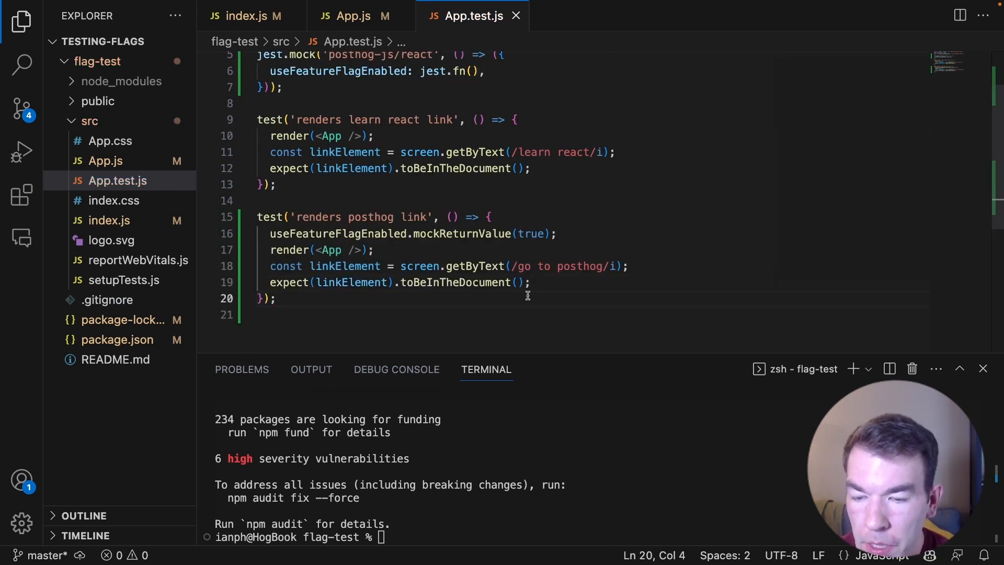
text(np)
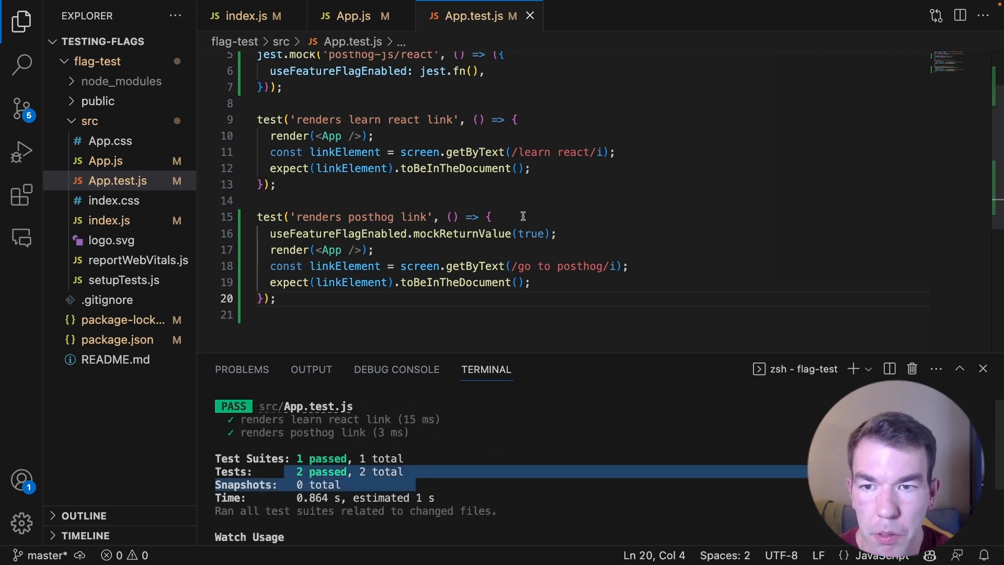
Scroll the terminal output to confirm both Jest tests passed
scroll(up, 3)
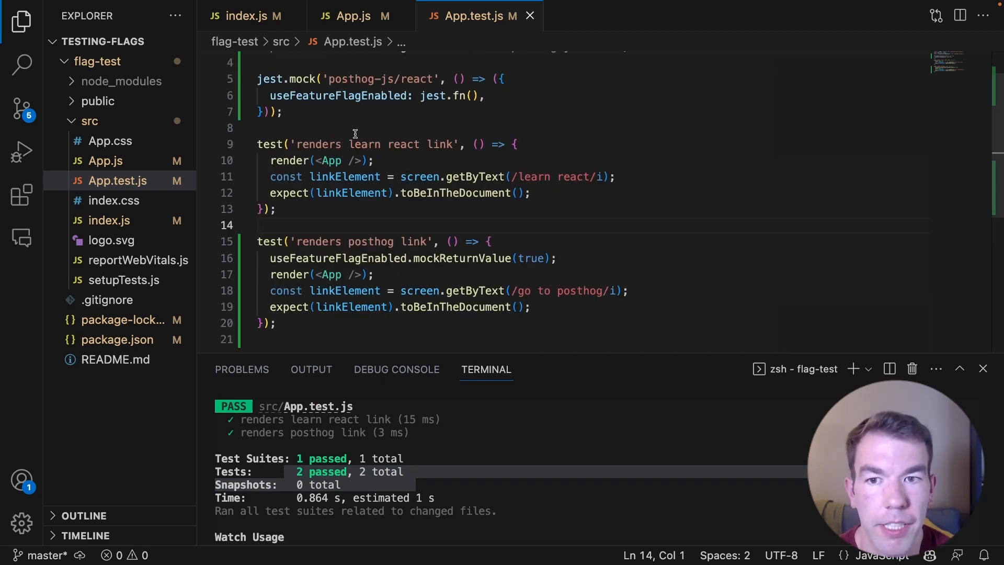
mouse_move(406, 165)
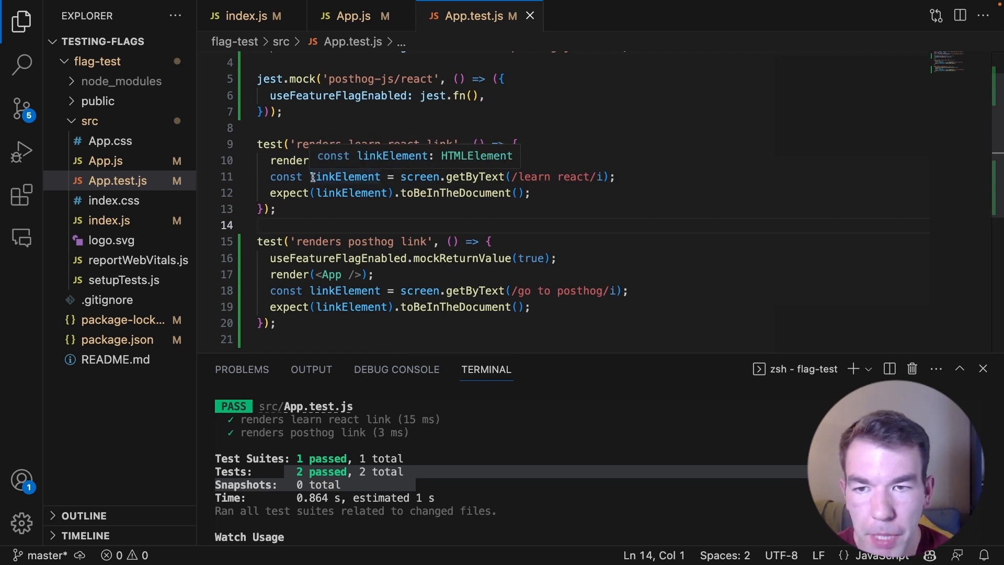
scroll(up, 3)
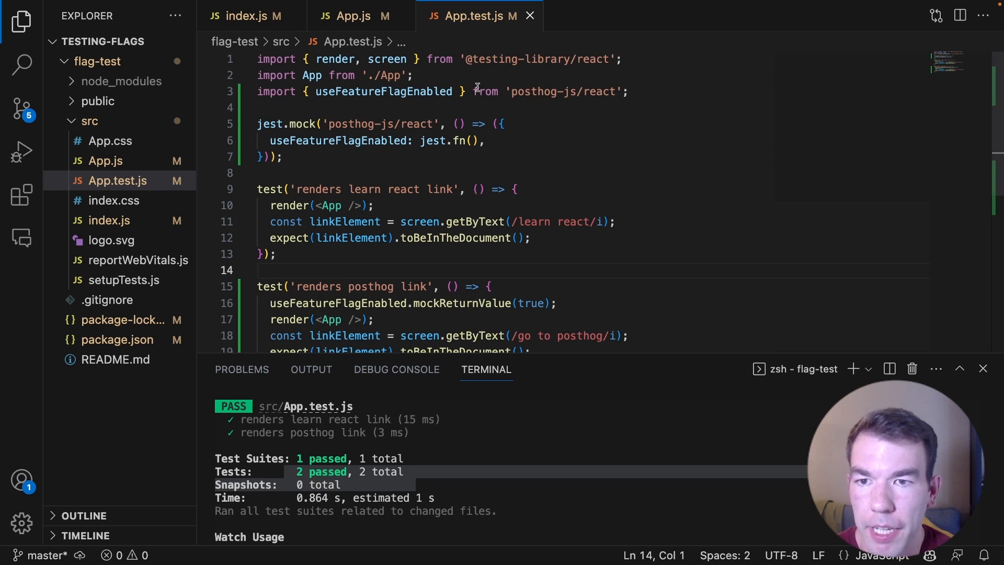
mouse_move(344, 221)
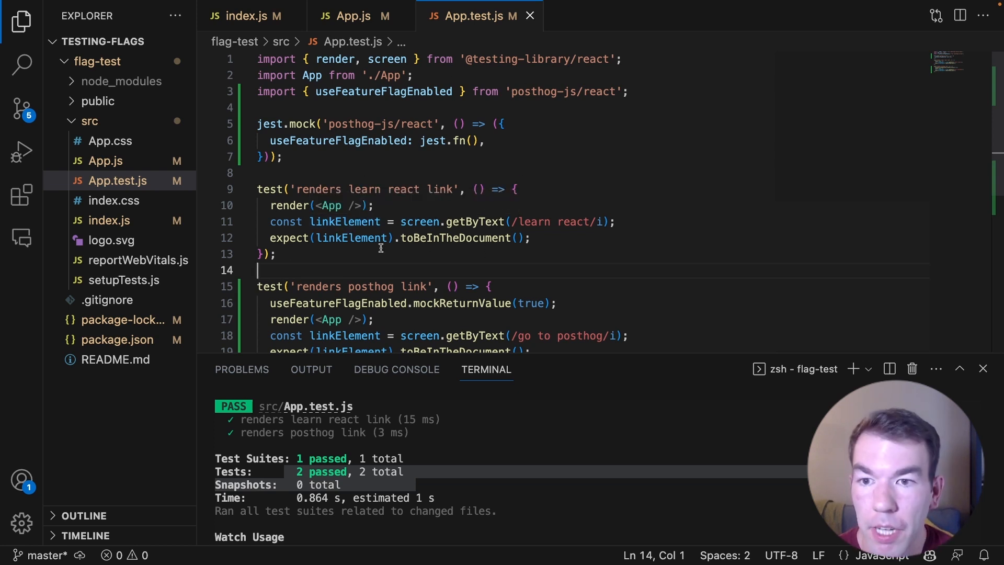
mouse_move(460, 274)
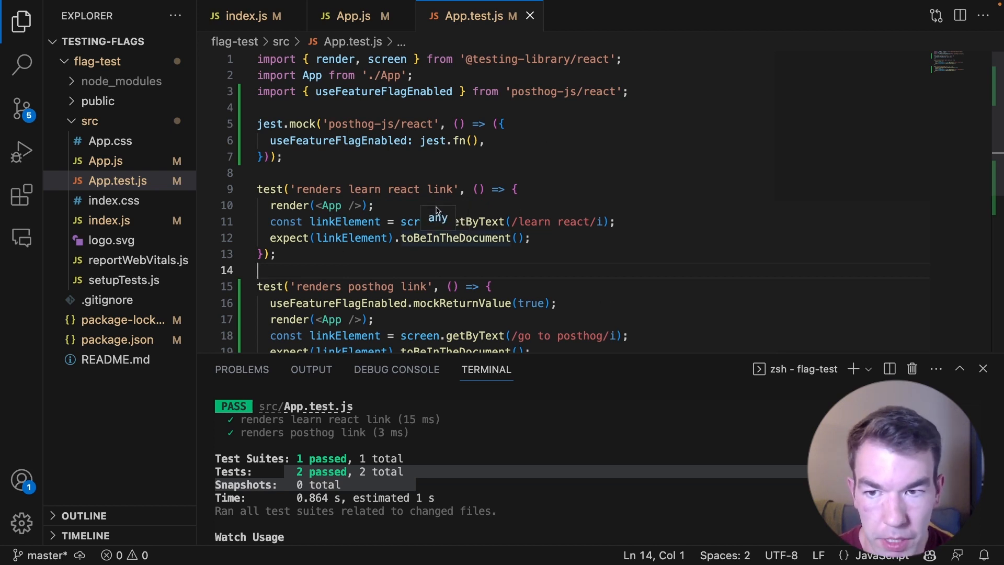
mouse_move(435, 301)
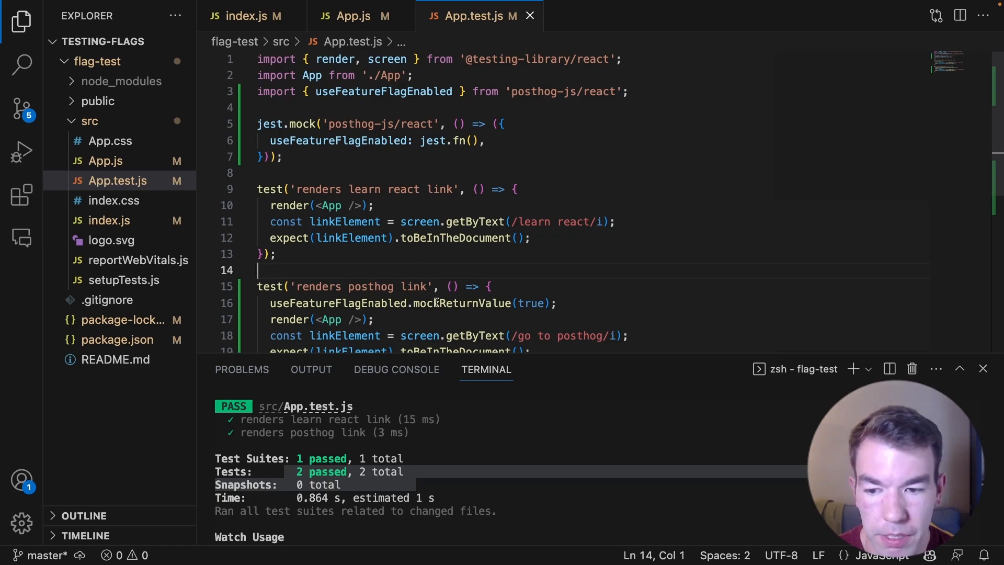